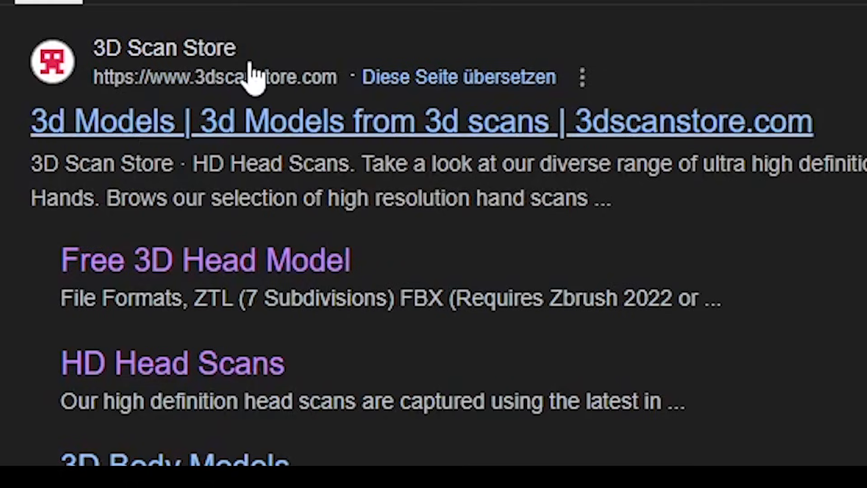
Search the Fab marketplace for "metahuman" products
{"action": "left_click", "coordinate": [394, 122]}
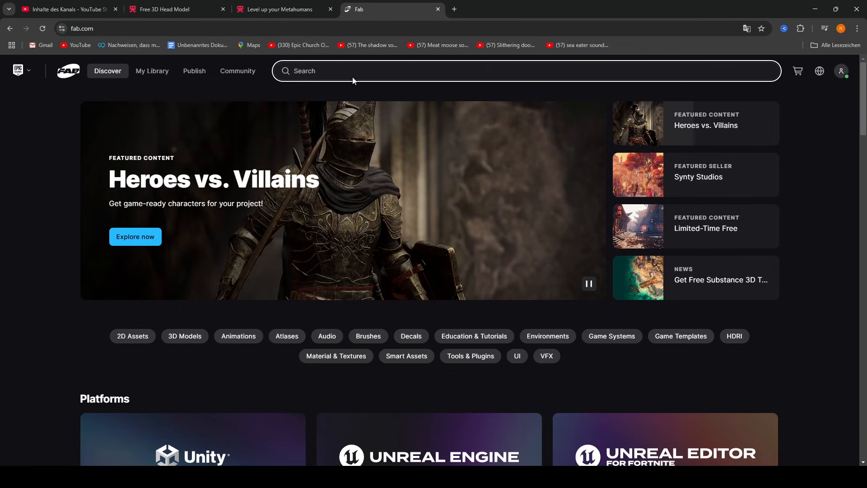
{"action": "type", "text": "metahuman"}
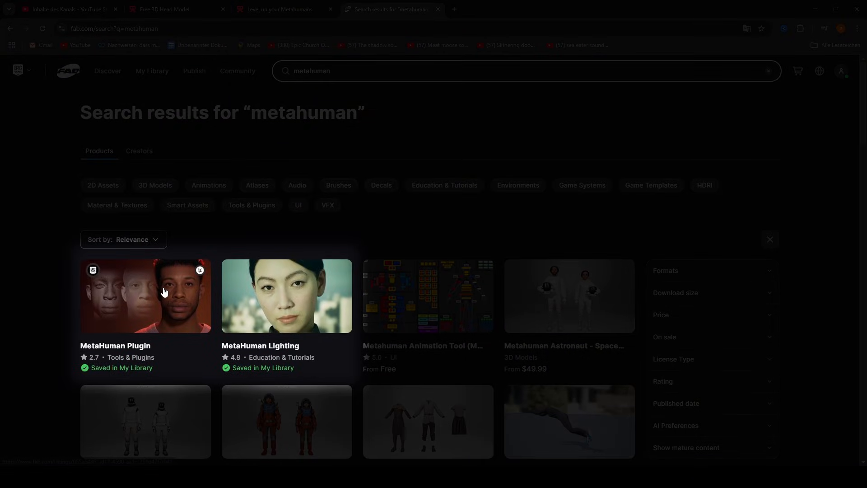
Install the MetaHuman Plugin into the engine from the Epic Games Launcher library
{"action": "left_click", "coordinate": [165, 295]}
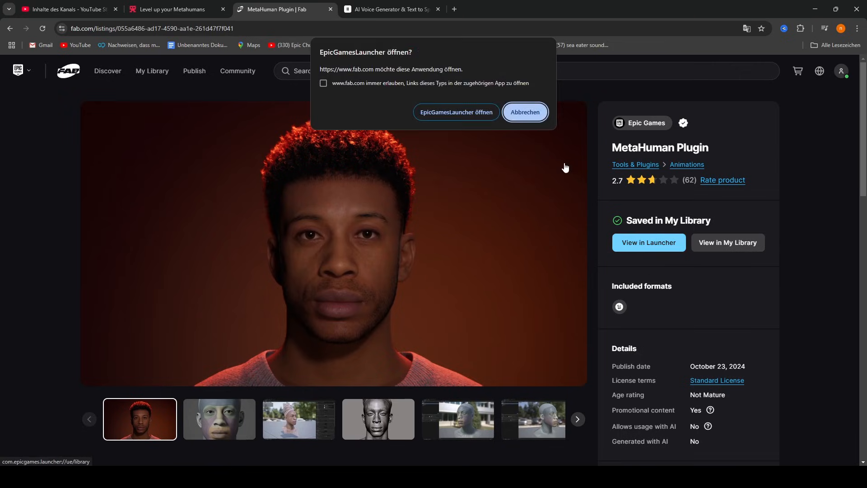
{"action": "left_click", "coordinate": [456, 112]}
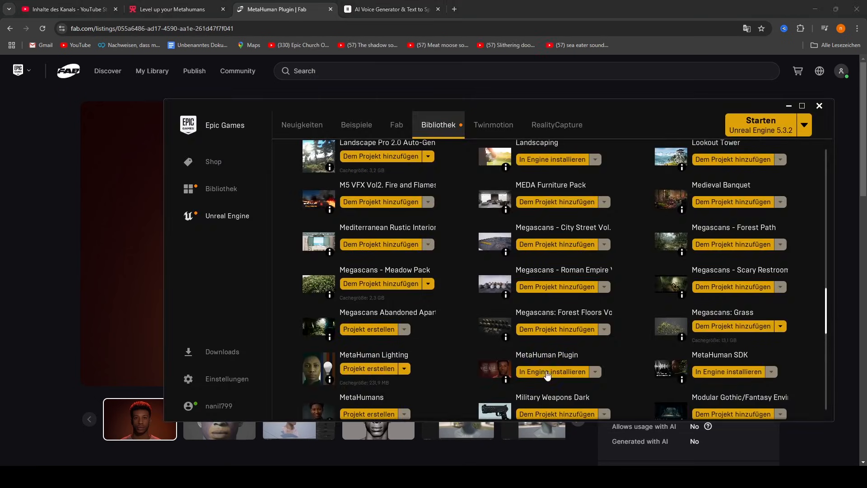
{"action": "left_click", "coordinate": [553, 372]}
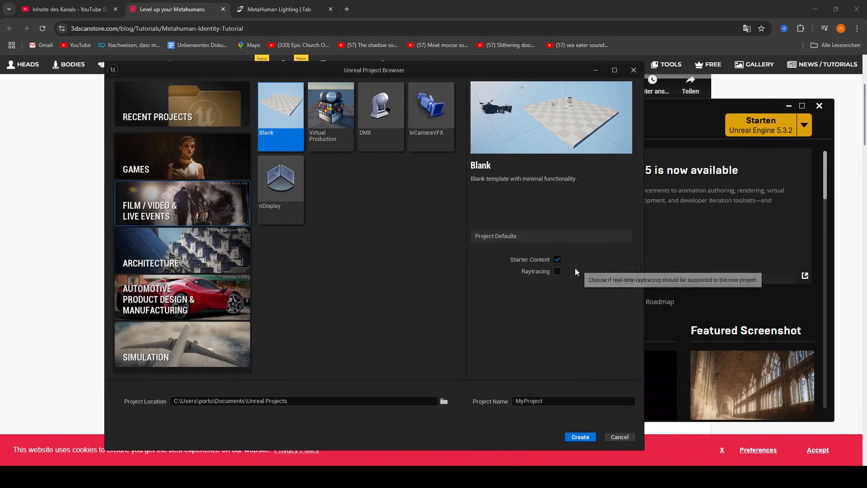
Create a blank project named Tutorial and enable the experimental MetaHuman plugin
{"action": "type", "text": "Tutorial"}
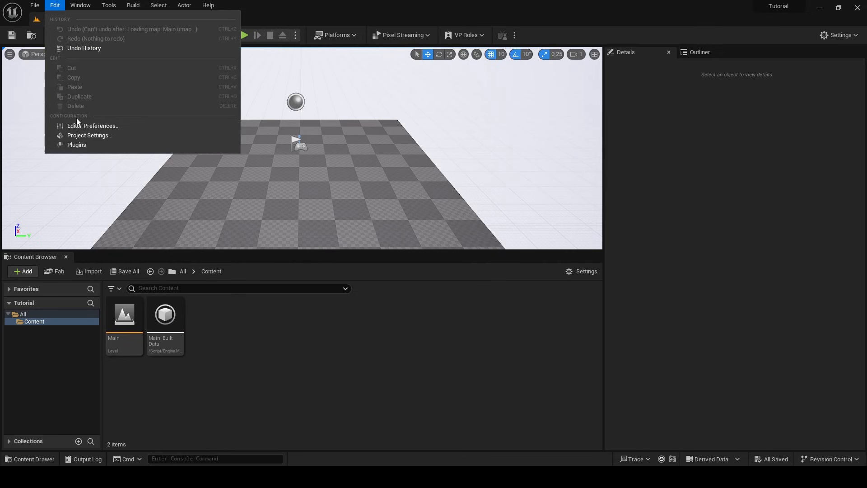
{"action": "left_click", "coordinate": [76, 145]}
{"action": "type", "text": "metahuman"}
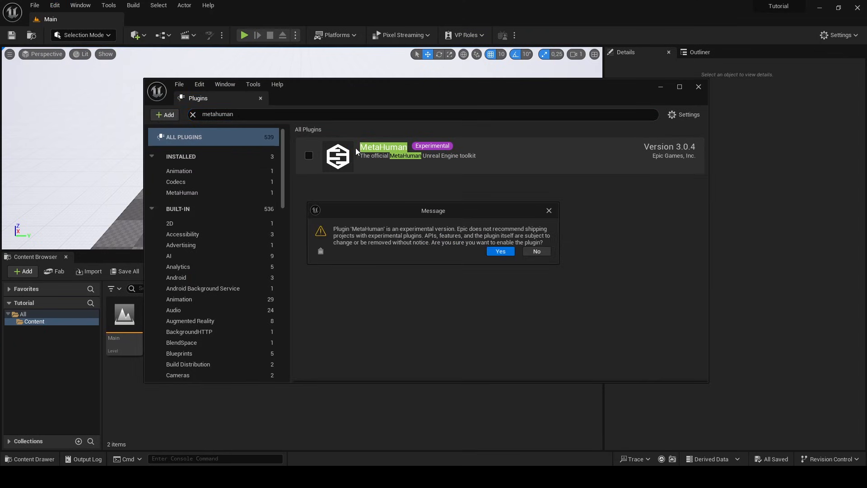
{"action": "left_click", "coordinate": [500, 252]}
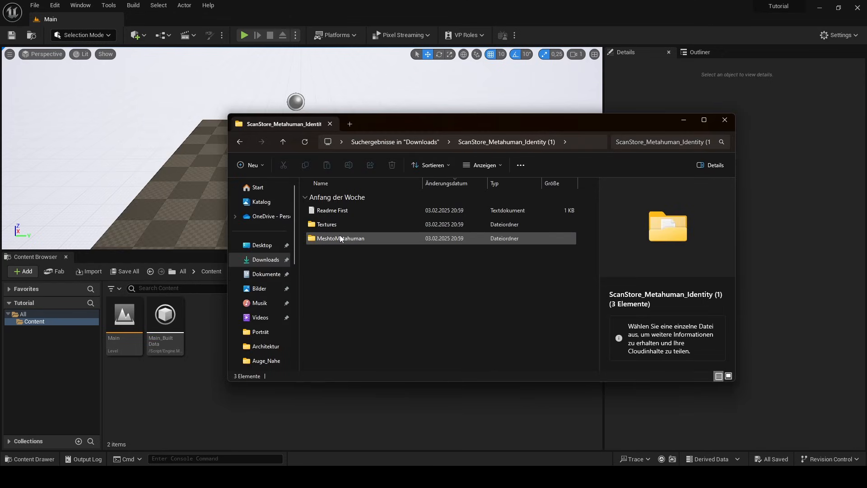
Import ScanStoreFreeHead.fbx from the MeshtoMetahuman folder with Import All
{"action": "double_click", "coordinate": [340, 238]}
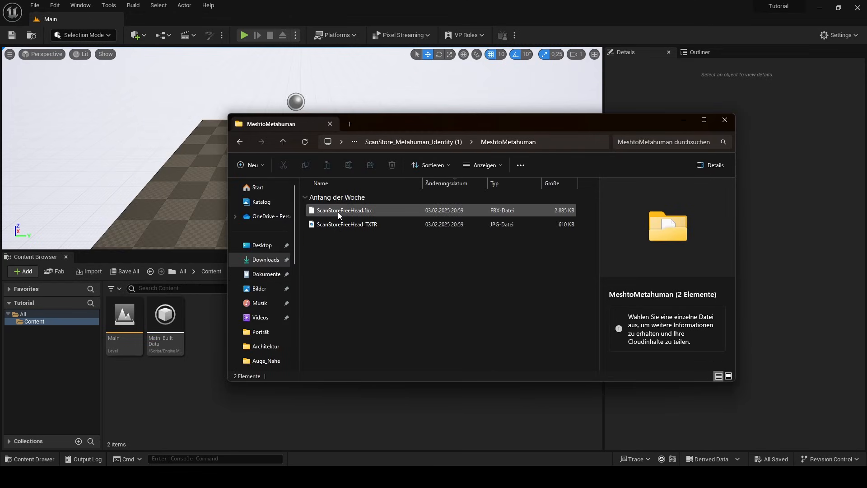
{"action": "double_click", "coordinate": [346, 209]}
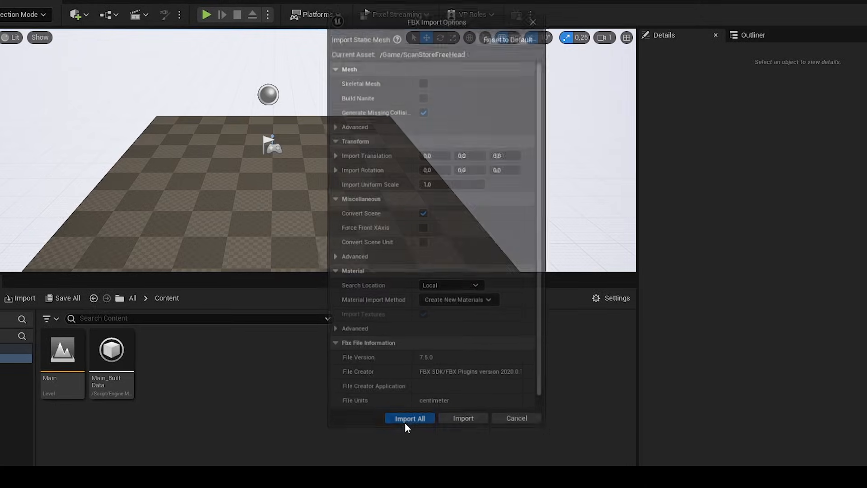
{"action": "left_click", "coordinate": [409, 418]}
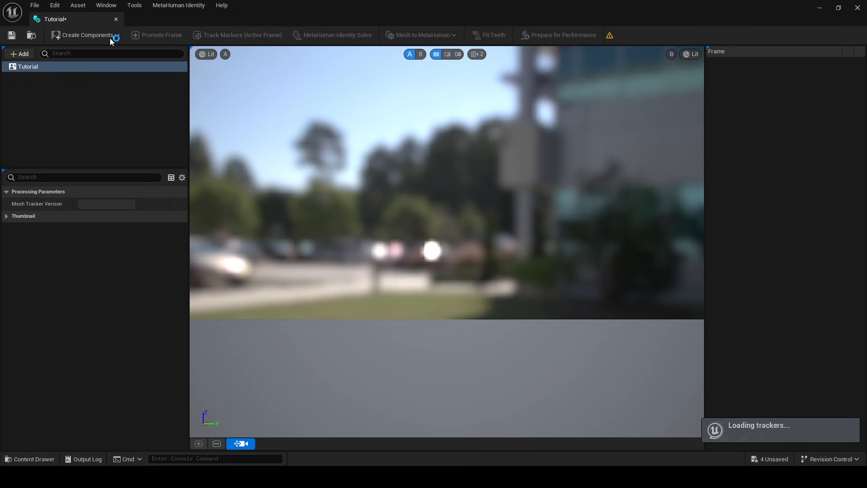
Create Face components from the head mesh, show it Unlit and pick the second body preset
{"action": "left_click", "coordinate": [86, 35]}
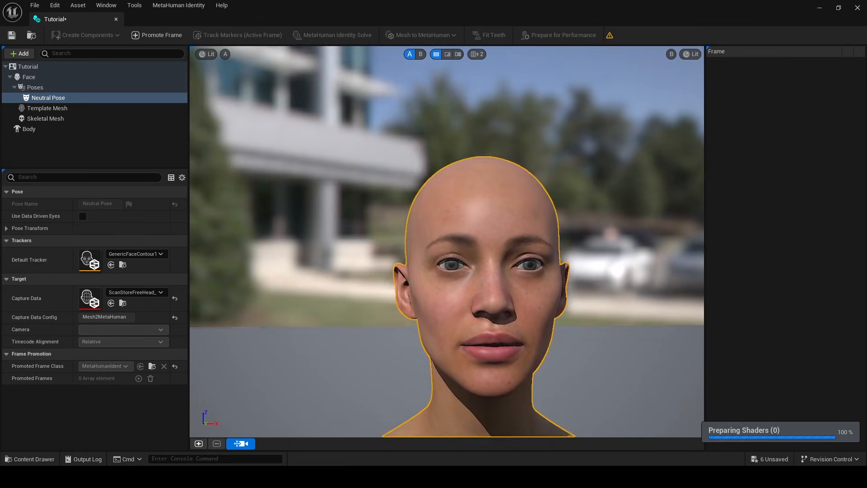
{"action": "left_click", "coordinate": [473, 54]}
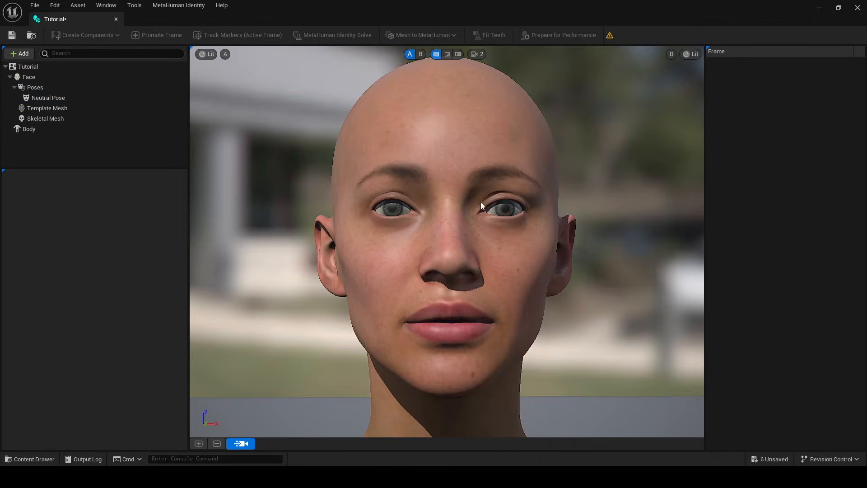
{"action": "left_click", "coordinate": [207, 54]}
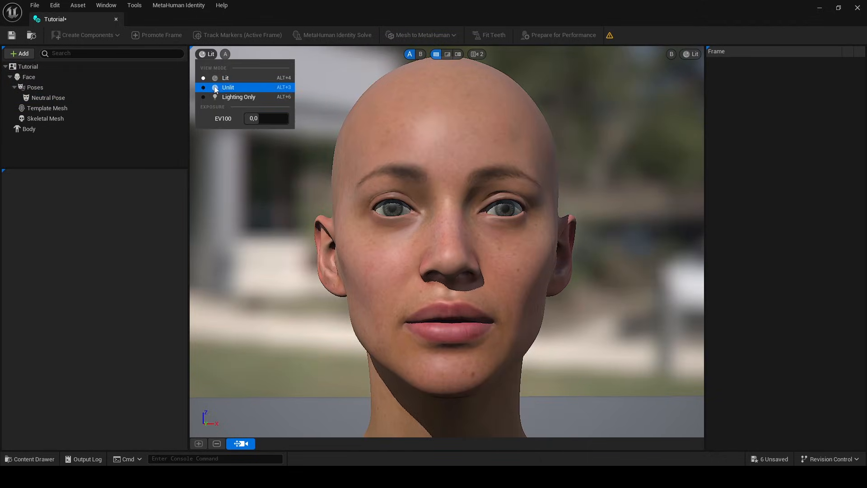
{"action": "left_click", "coordinate": [28, 128]}
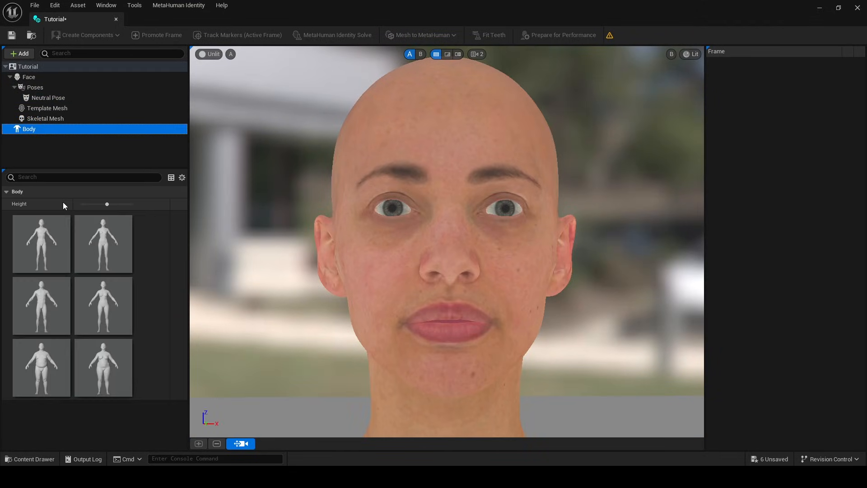
{"action": "left_click", "coordinate": [103, 244]}
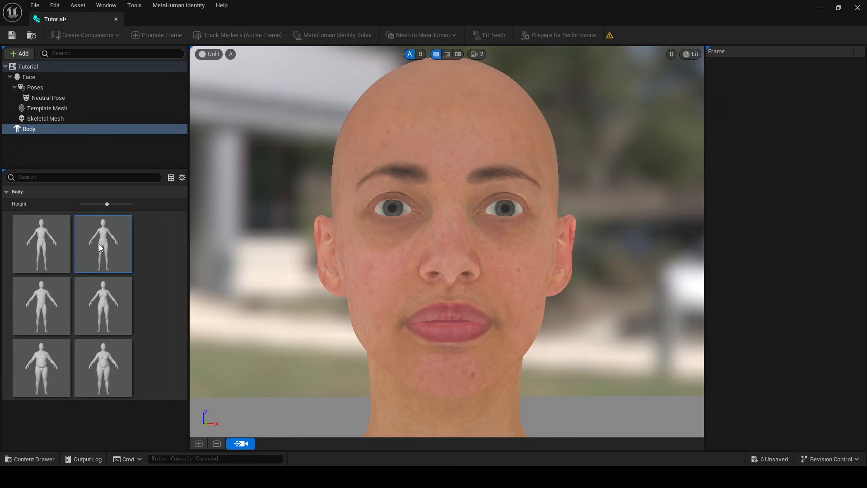
Promote a front-view frame of the Neutral Pose
{"action": "left_click", "coordinate": [49, 98]}
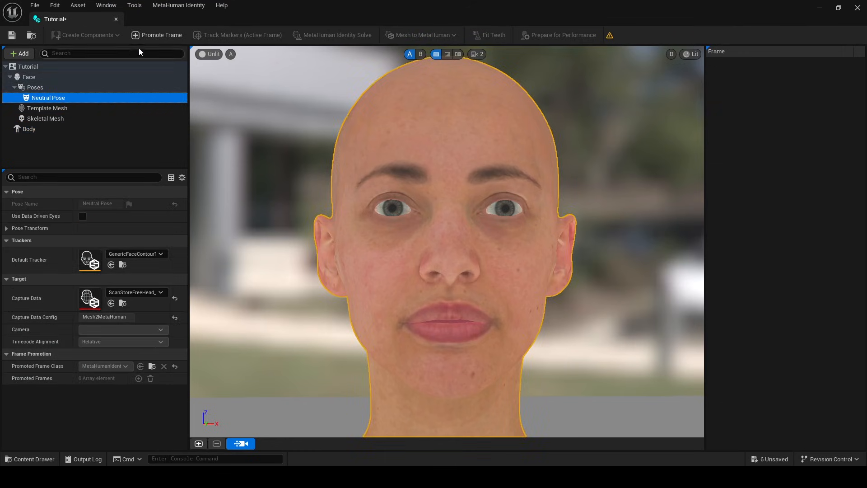
{"action": "left_click", "coordinate": [161, 35]}
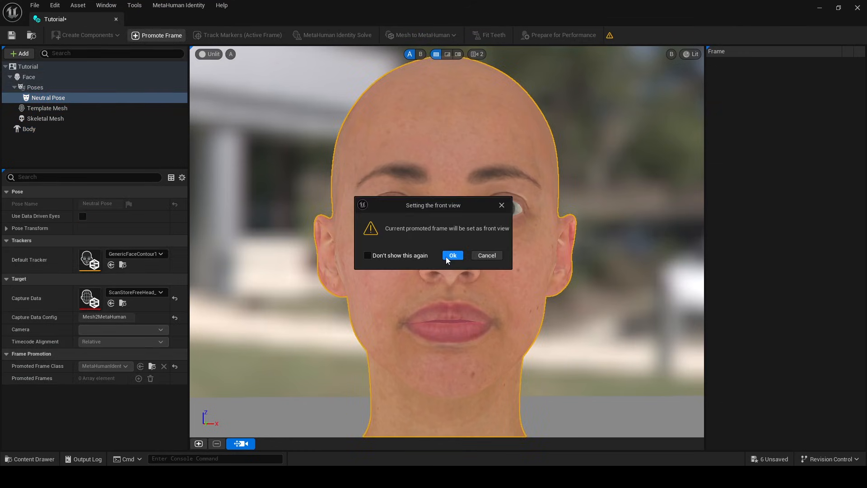
{"action": "left_click", "coordinate": [452, 255]}
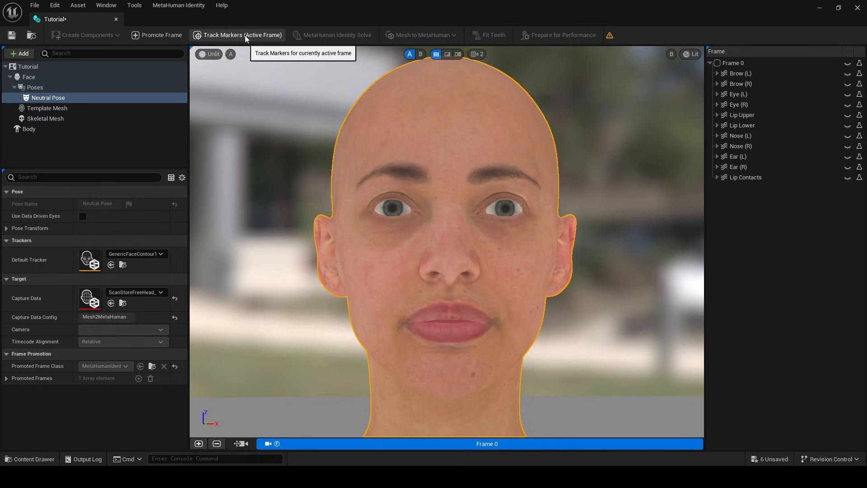
Track markers on the active frame and run MetaHuman Identity Solve
{"action": "left_click", "coordinate": [243, 35]}
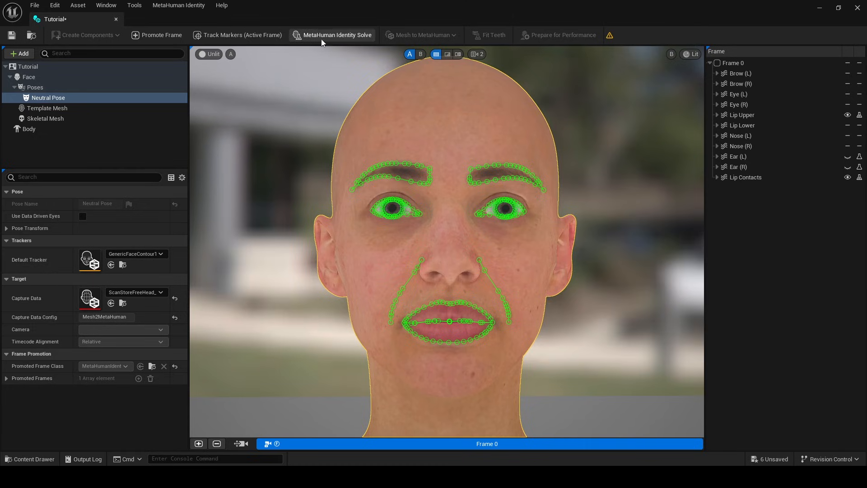
{"action": "left_click", "coordinate": [337, 34]}
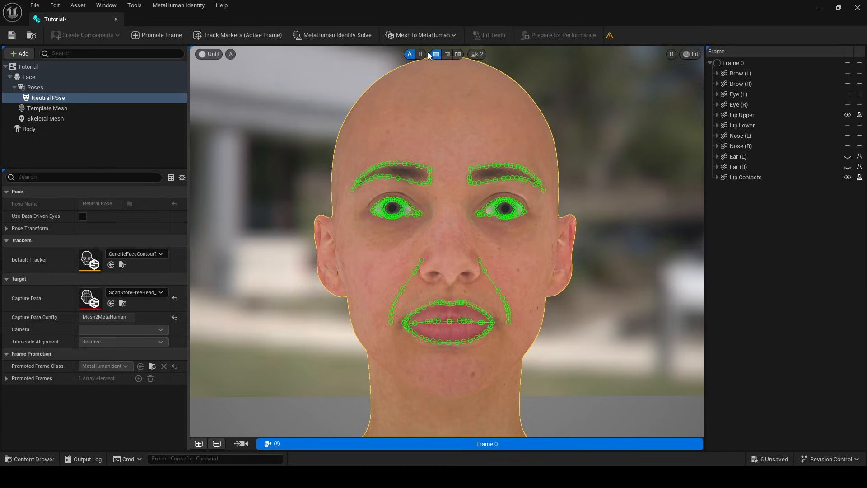
{"action": "left_click", "coordinate": [422, 34]}
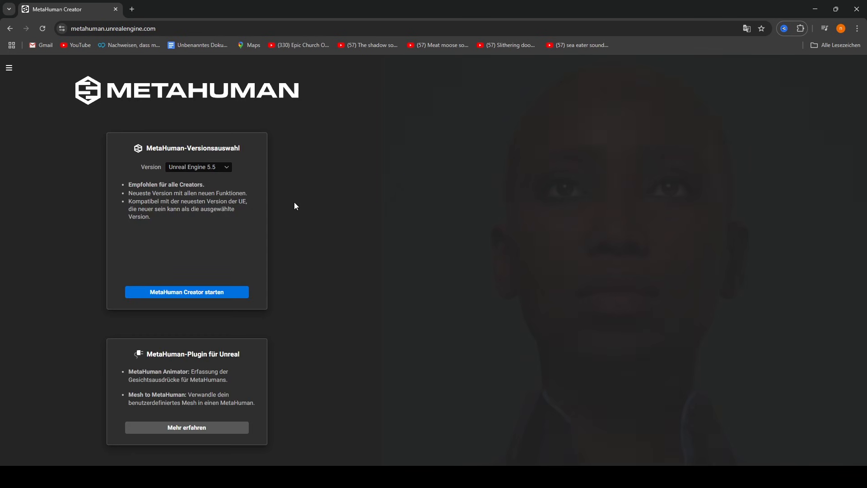
Launch MetaHuman Creator, edit Tutorial and assign a skin texture under Haut
{"action": "left_click", "coordinate": [195, 204]}
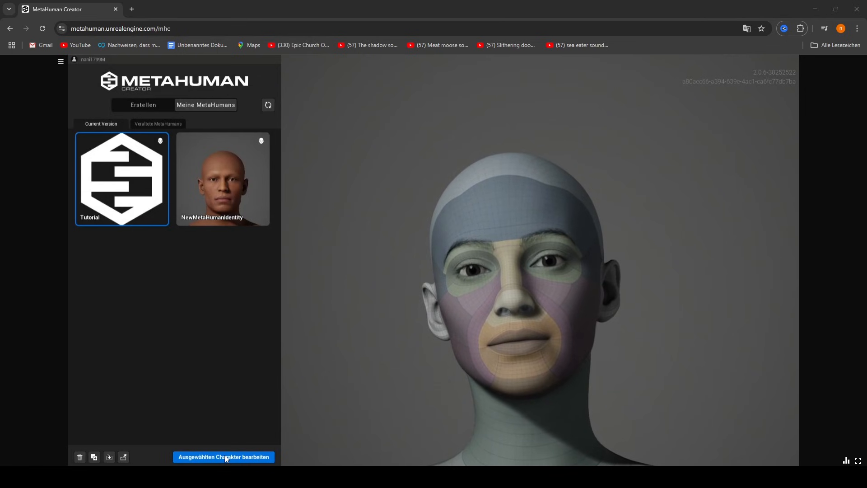
{"action": "left_click", "coordinate": [224, 457]}
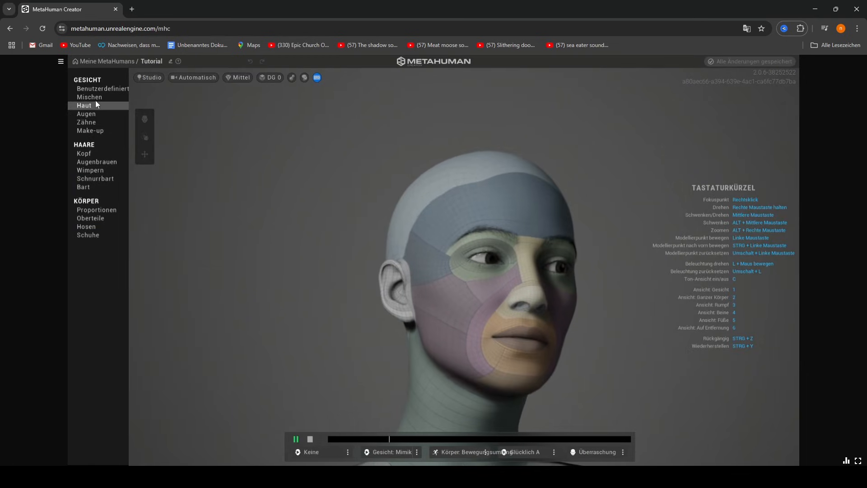
{"action": "left_click", "coordinate": [84, 104]}
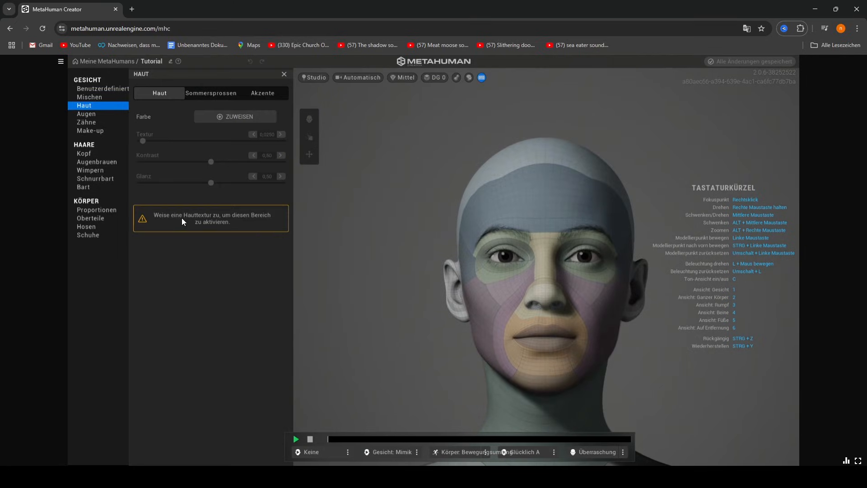
{"action": "left_click", "coordinate": [235, 115]}
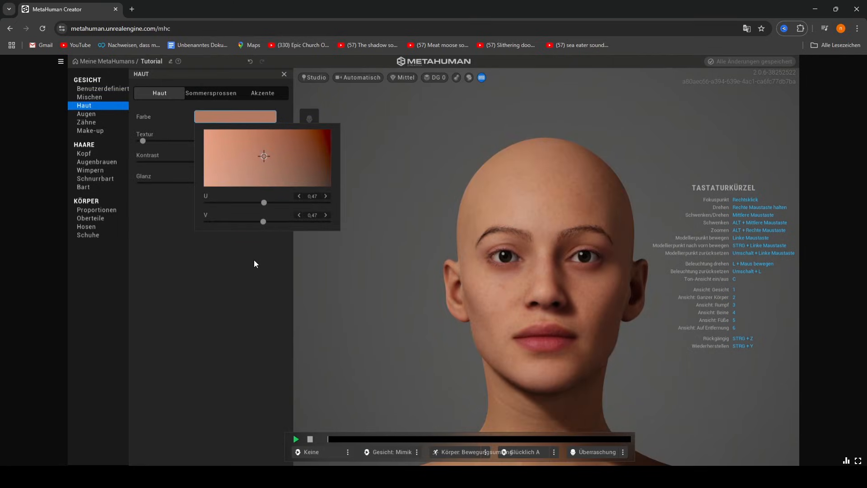
Browse the free HD MetaHuman Identity head page on 3dscanstore.com
{"action": "left_click", "coordinate": [498, 9]}
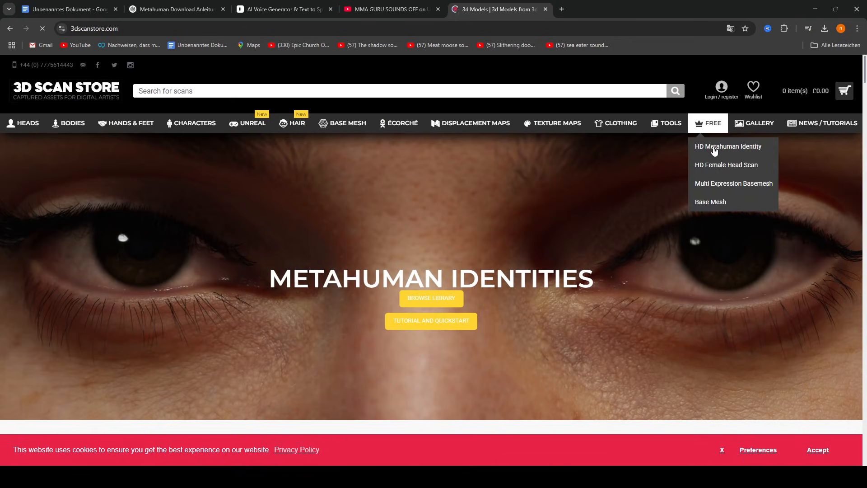
{"action": "left_click", "coordinate": [728, 146]}
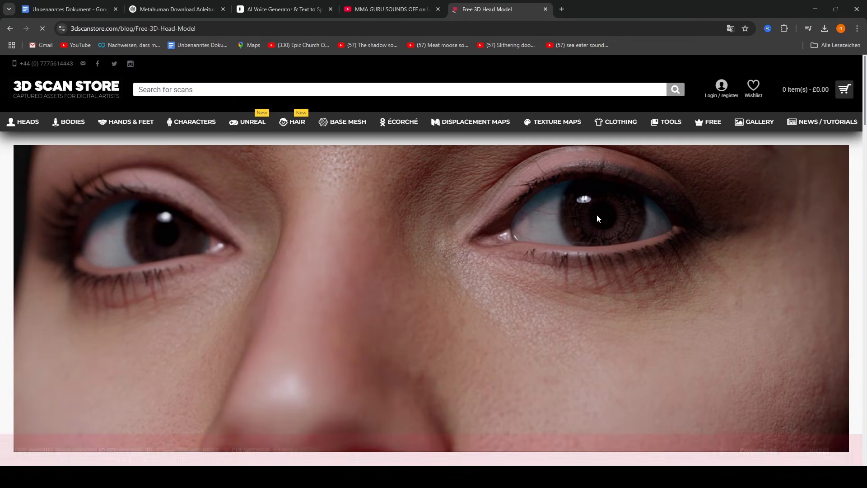
{"action": "scroll", "scroll_direction": "down", "scroll_amount": 3}
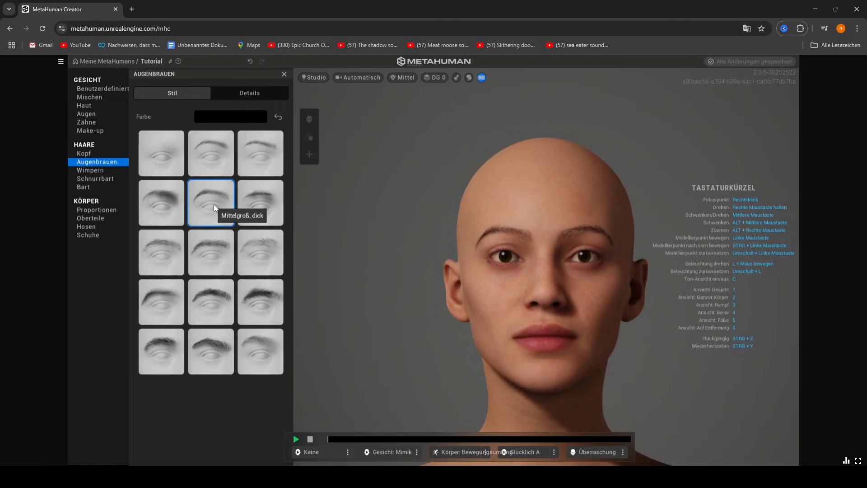
Give Tutorial medium arched eyebrows, head hair and the second brown eye preset
{"action": "left_click", "coordinate": [161, 202]}
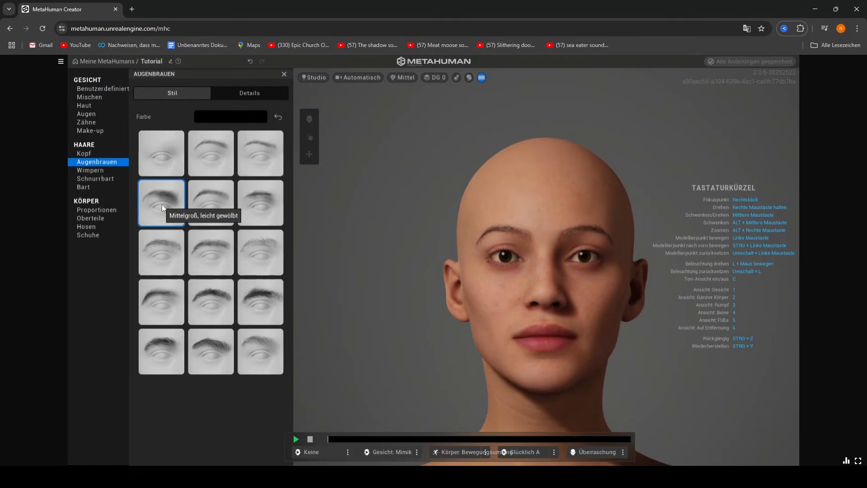
{"action": "left_click", "coordinate": [90, 170]}
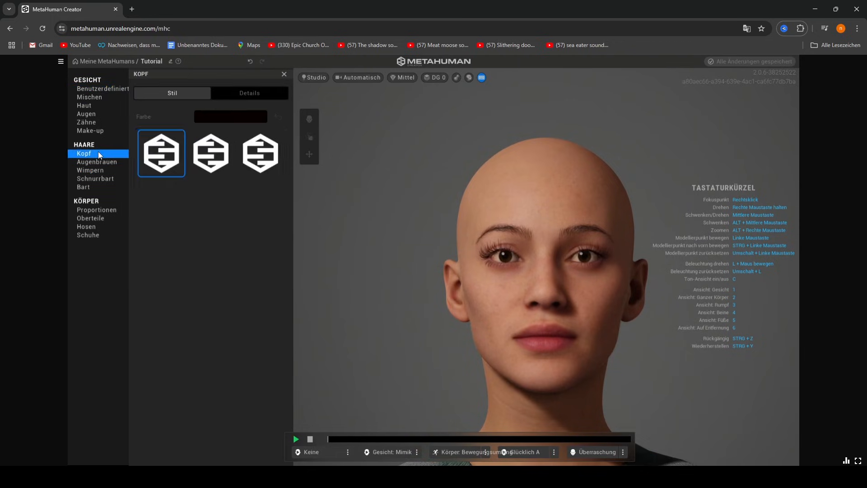
{"action": "left_click", "coordinate": [208, 393]}
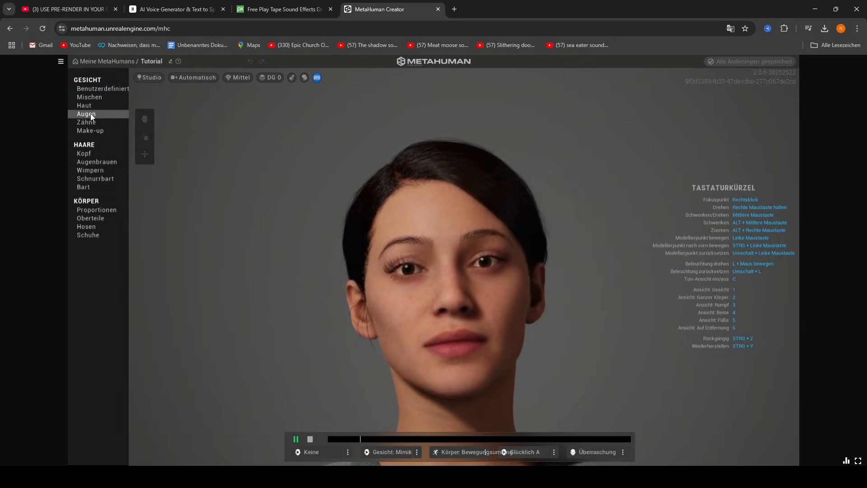
{"action": "left_click", "coordinate": [87, 114]}
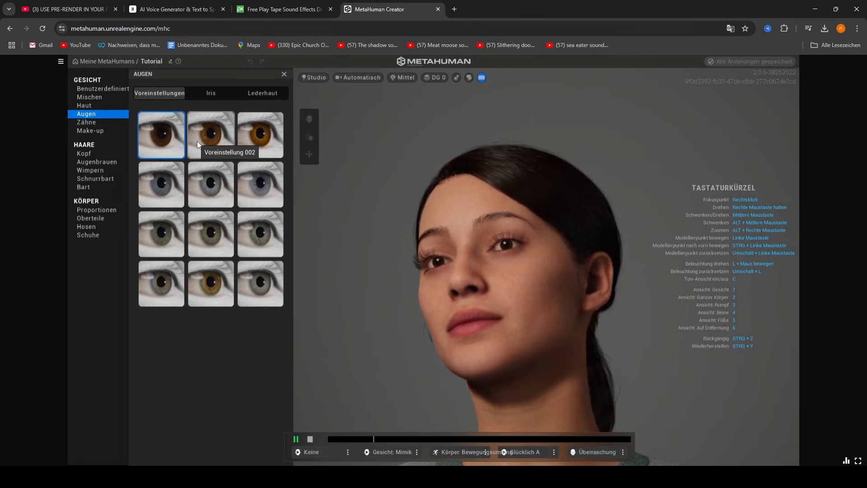
{"action": "left_click", "coordinate": [261, 135]}
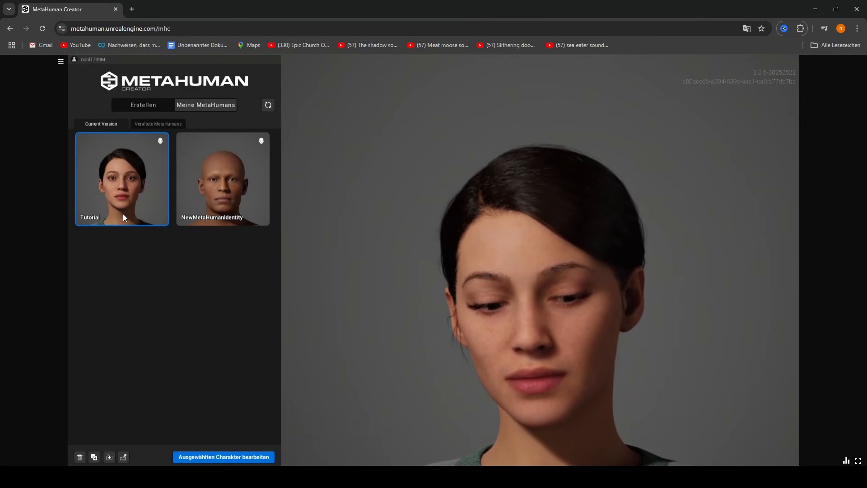
Select Tutorial, then create a project from the MetaHuman Lighting sample in the launcher Library
{"action": "left_click", "coordinate": [108, 458]}
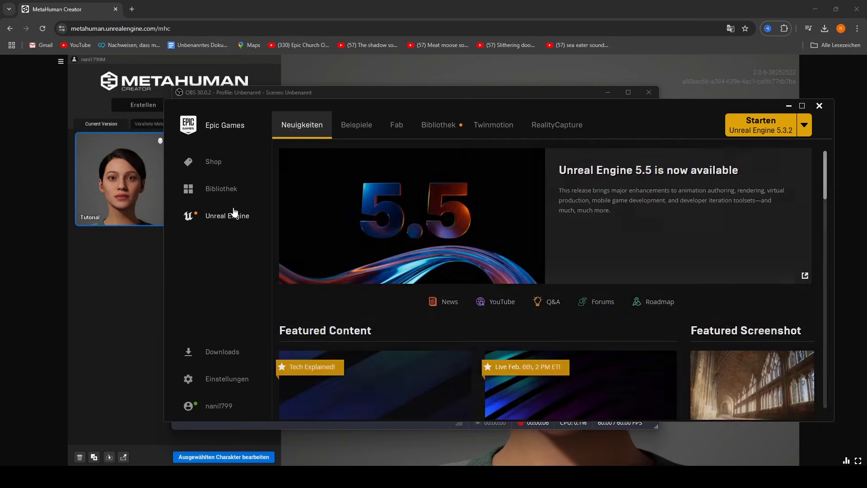
{"action": "left_click", "coordinate": [438, 125]}
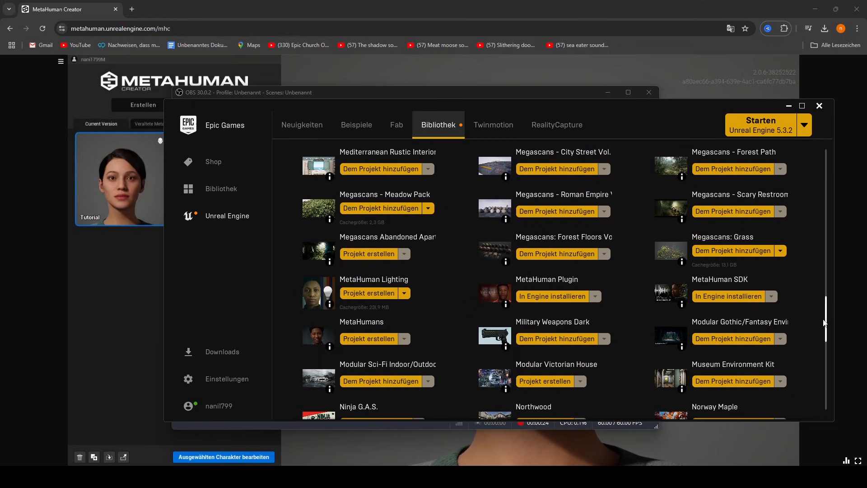
{"action": "left_click", "coordinate": [369, 292]}
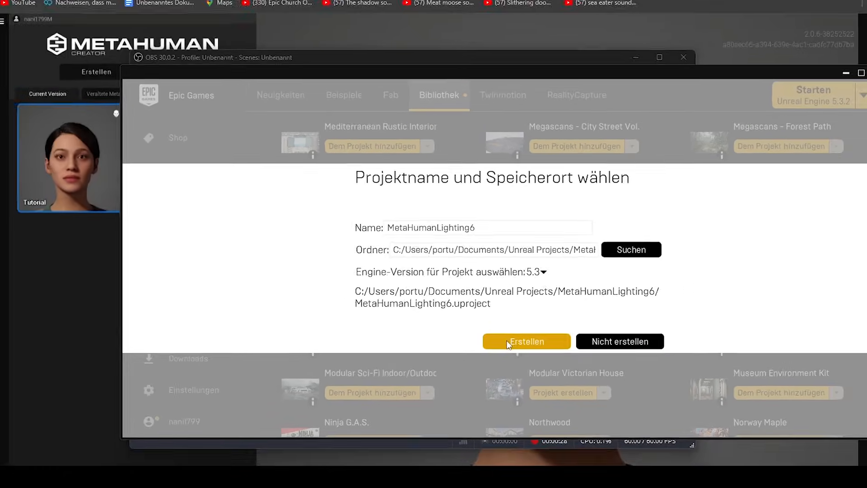
Create MetaHumanLighting6 and add the female Tutorial character from Bridge's My MetaHumans
{"action": "left_click", "coordinate": [526, 341]}
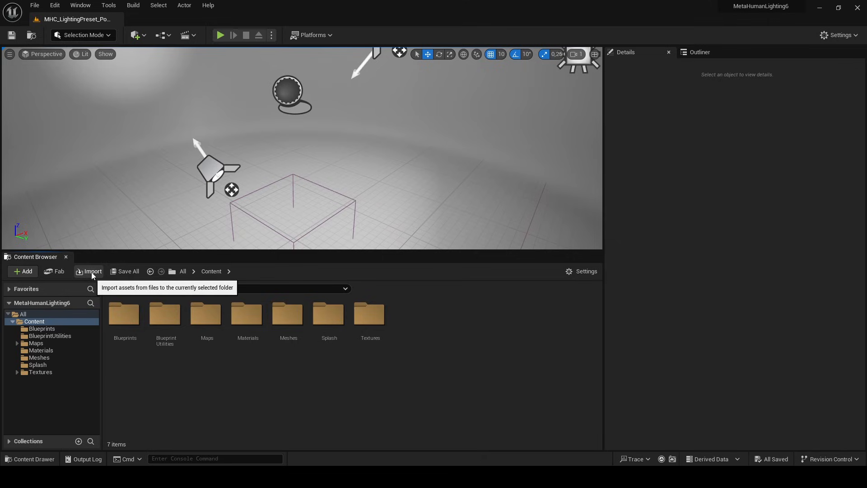
{"action": "left_click", "coordinate": [24, 271]}
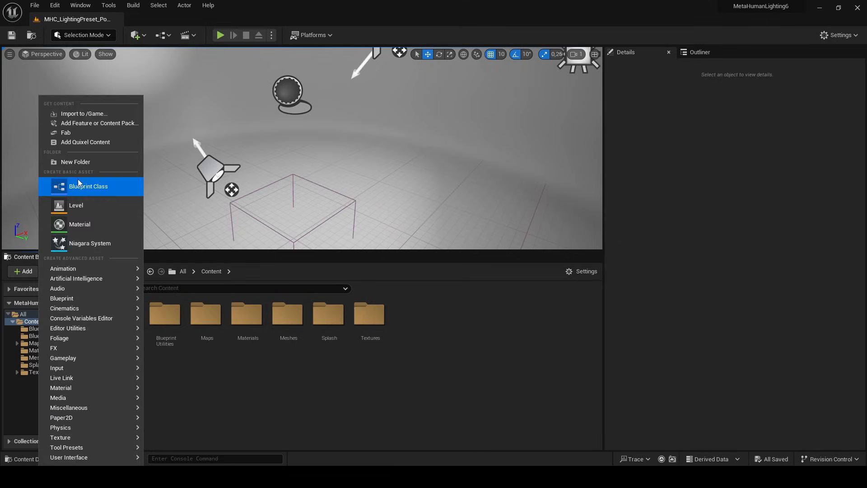
{"action": "left_click", "coordinate": [85, 142]}
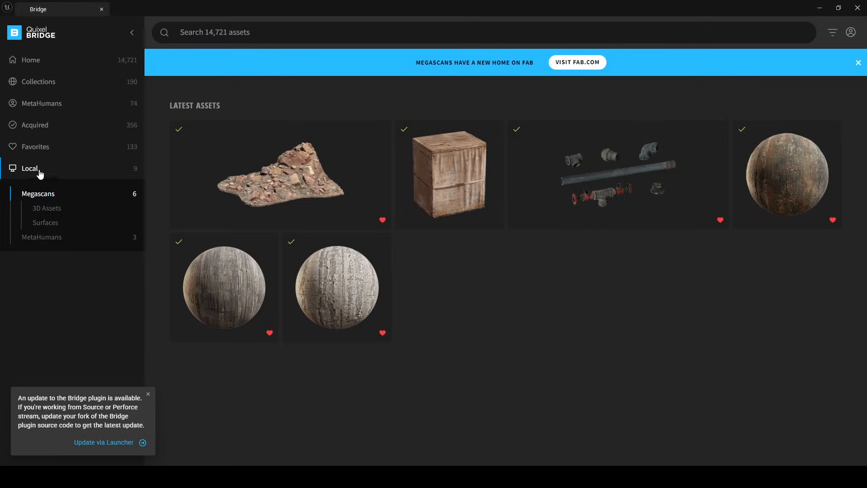
{"action": "left_click", "coordinate": [42, 103]}
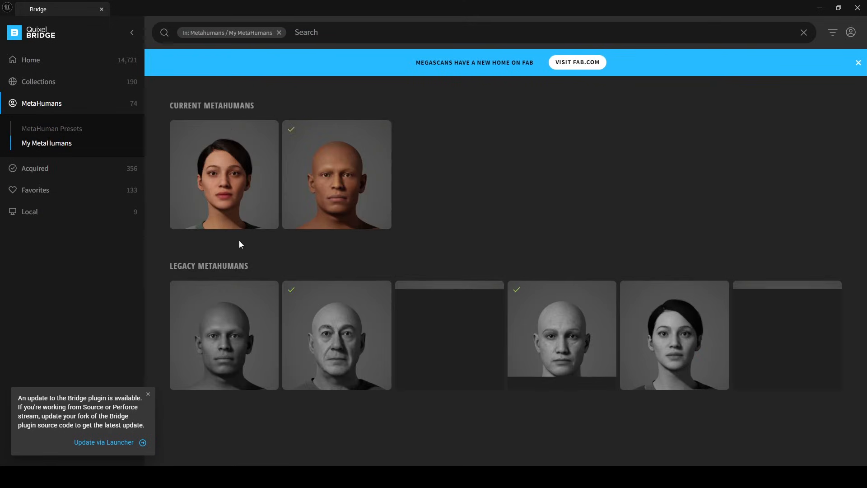
{"action": "left_click", "coordinate": [224, 175]}
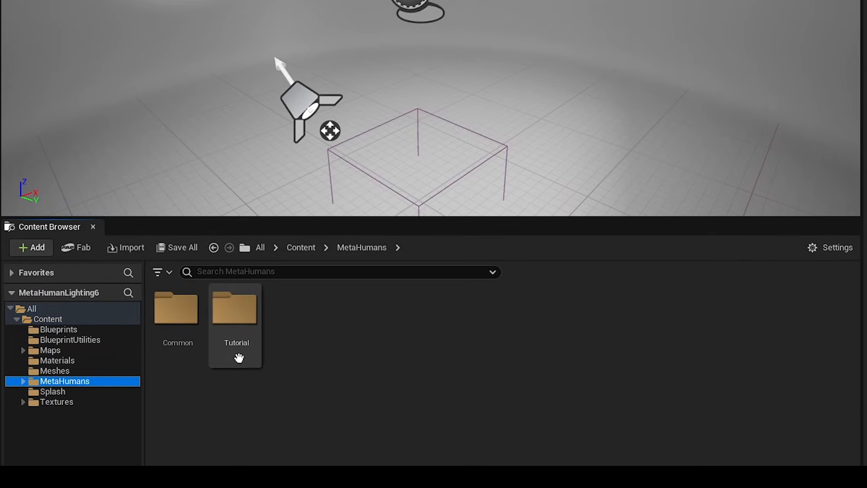
Place BP_Tutorial at Location 0,0,0 and add a Cine Camera Actor
{"action": "double_click", "coordinate": [235, 308]}
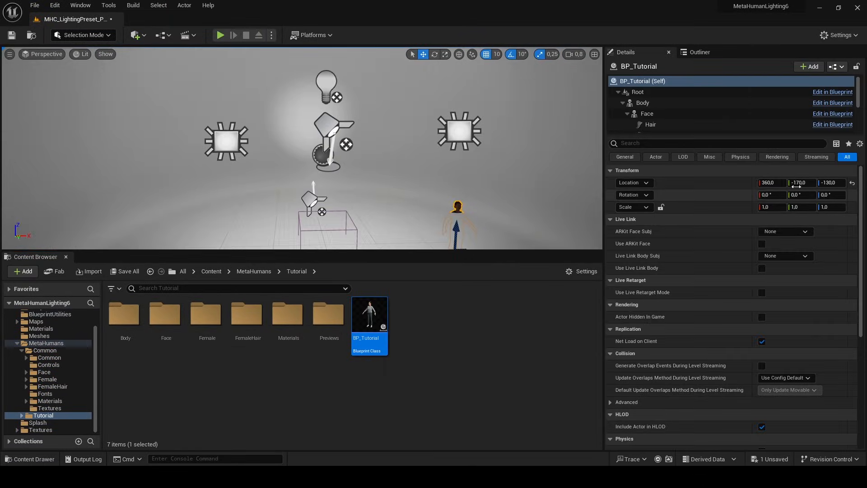
{"action": "left_click", "coordinate": [852, 182]}
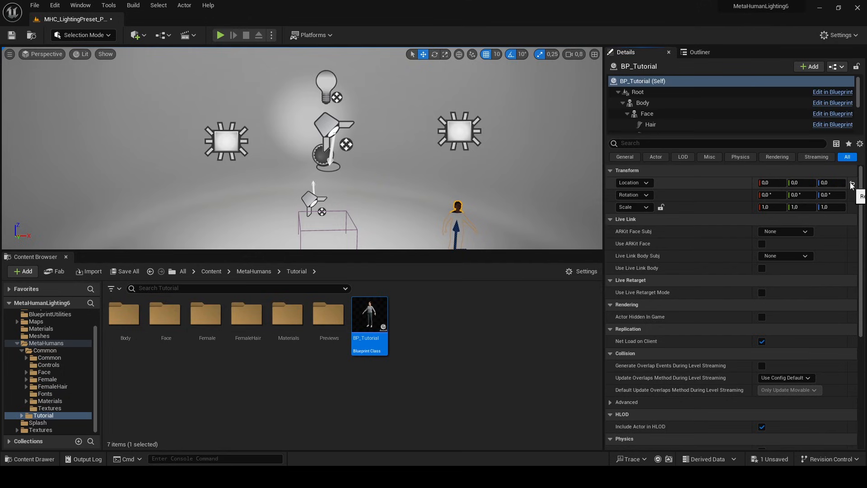
{"action": "left_click", "coordinate": [136, 35]}
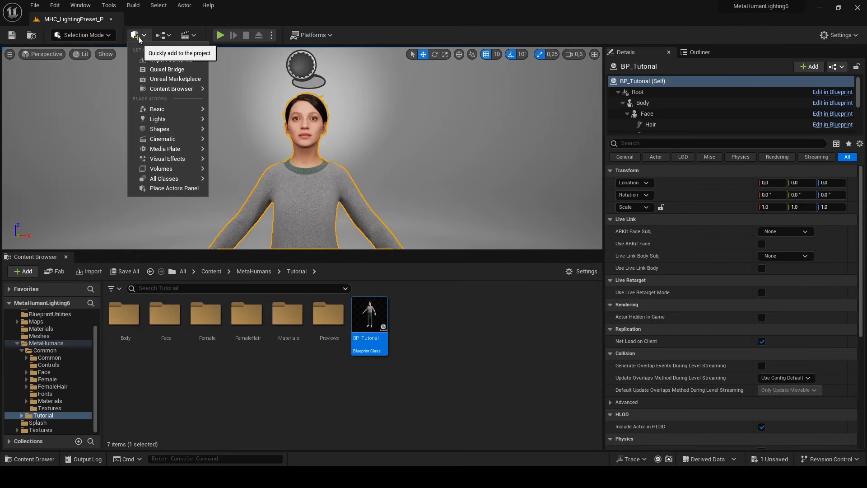
{"action": "mouse_move", "coordinate": [162, 139]}
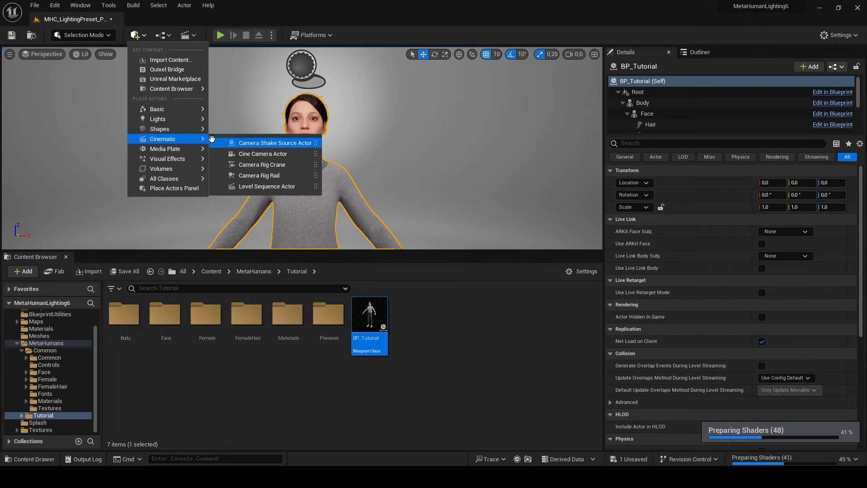
{"action": "left_click", "coordinate": [262, 154]}
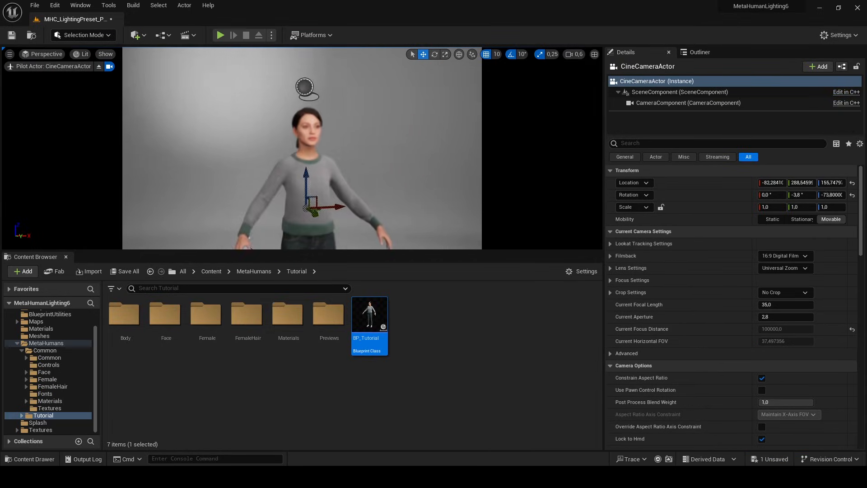
Set Crop Settings to 2.39, focal length to 80 mm and Focus Method to Manual
{"action": "left_click", "coordinate": [804, 293]}
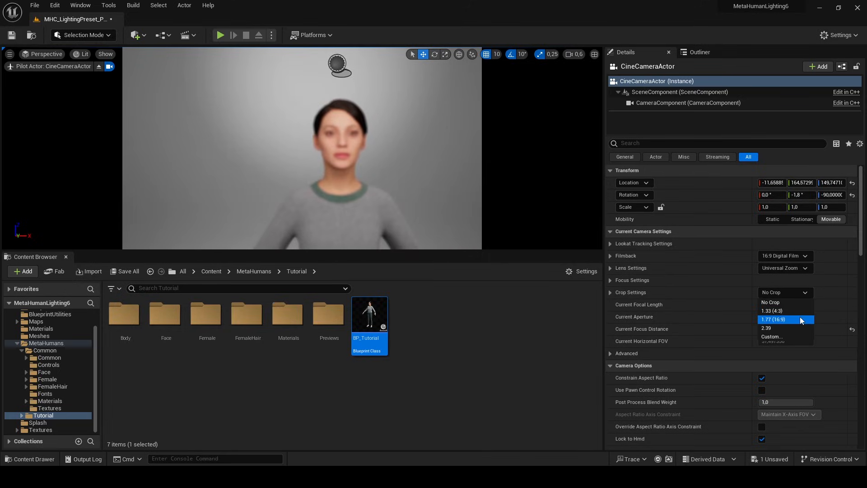
{"action": "left_click", "coordinate": [767, 328]}
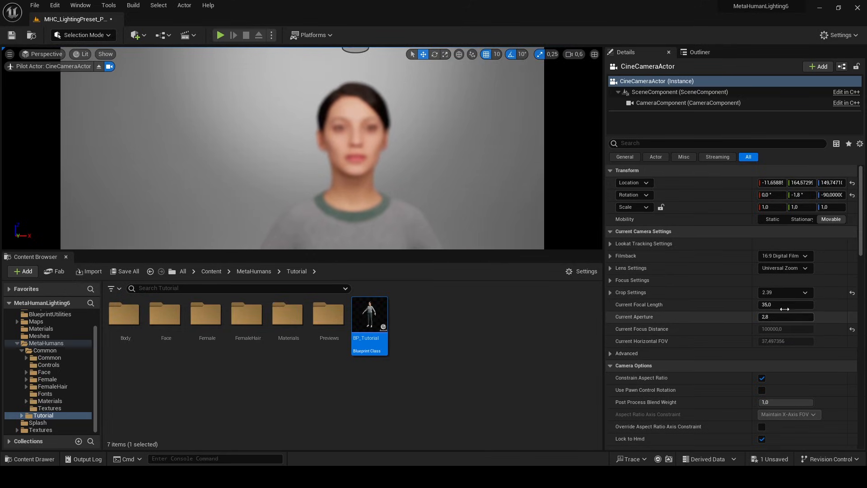
{"action": "left_click_drag", "start_coordinate": [785, 305], "coordinate": [797, 304]}
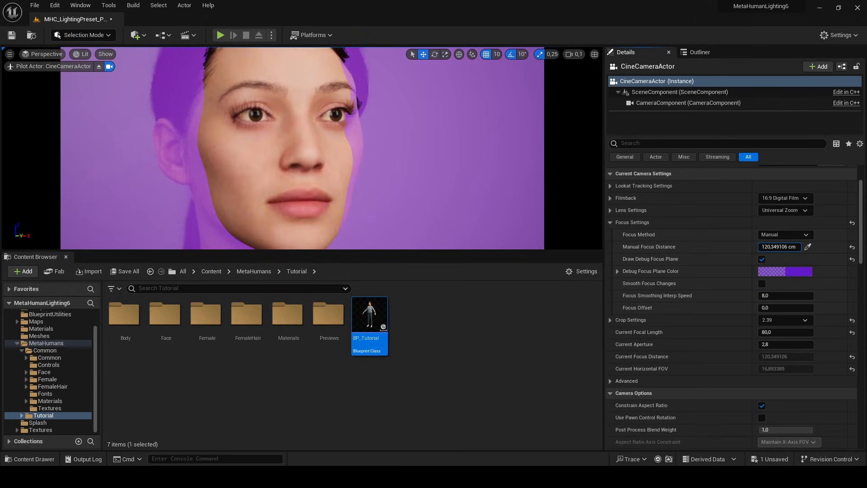
{"action": "left_click", "coordinate": [763, 259]}
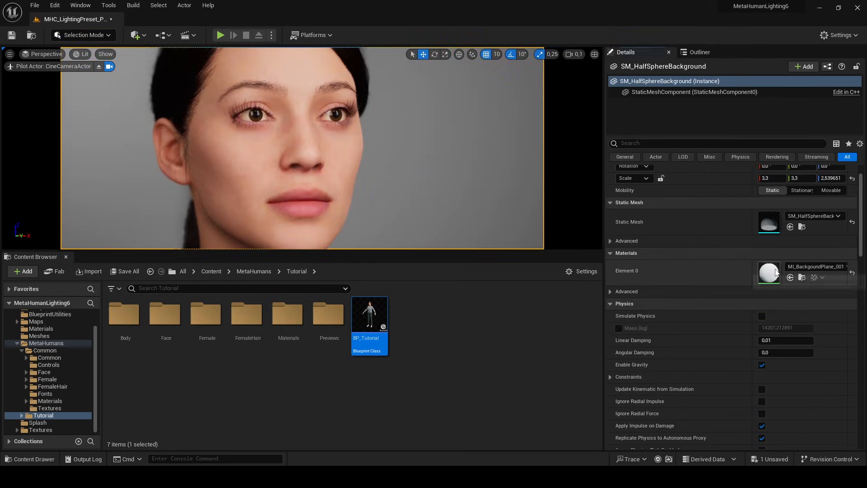
Open M_BackgoundPlane and break the Base Color link so the background renders black
{"action": "double_click", "coordinate": [769, 273]}
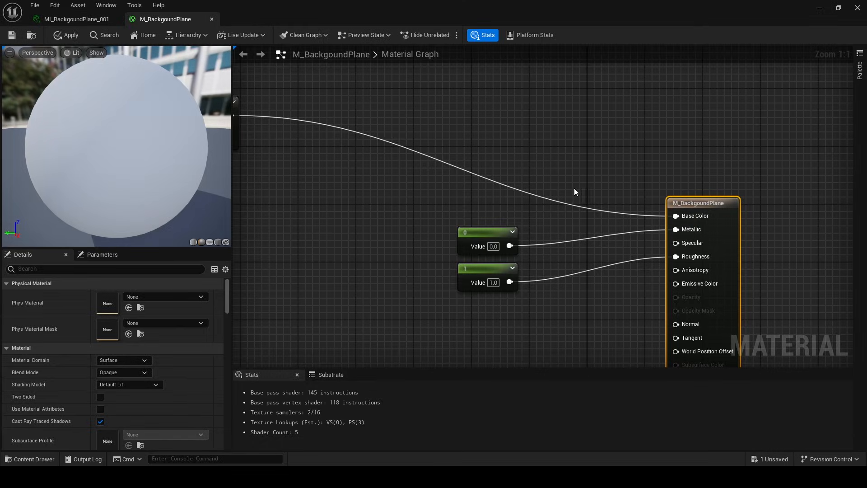
{"action": "mouse_move", "coordinate": [675, 216]}
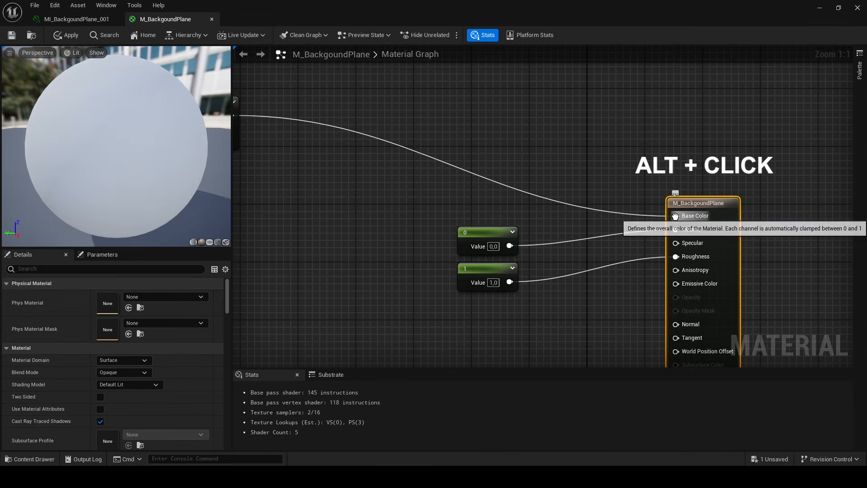
{"action": "left_click", "coordinate": [676, 216]}
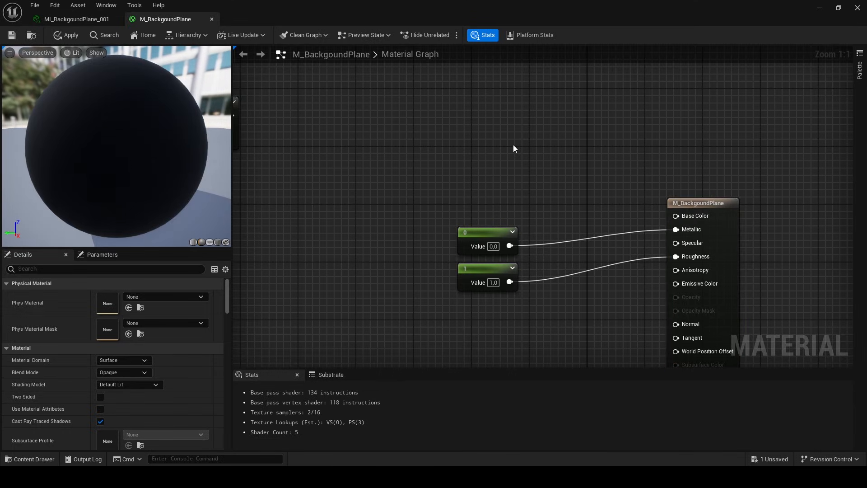
{"action": "left_click", "coordinate": [515, 148]}
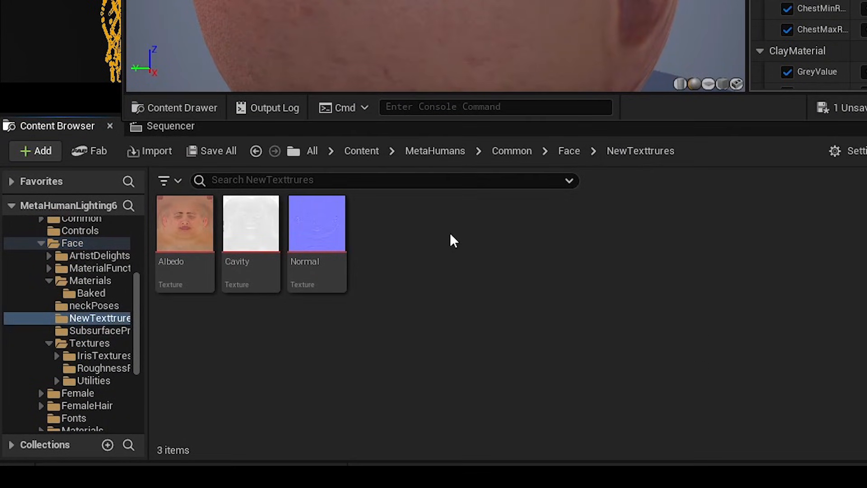
Browse MetaHumans > Tutorial > Baked and open MI_HeadSynthesized_Baked for editing
{"action": "left_click", "coordinate": [434, 150]}
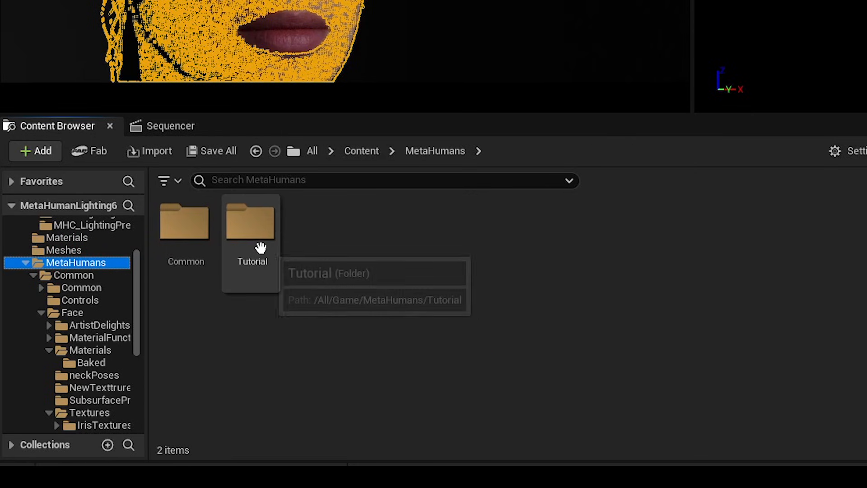
{"action": "double_click", "coordinate": [251, 225]}
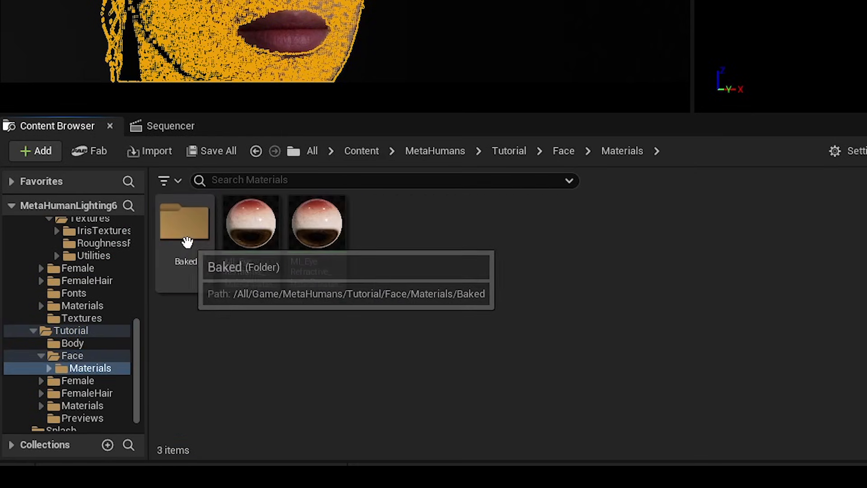
{"action": "double_click", "coordinate": [184, 222]}
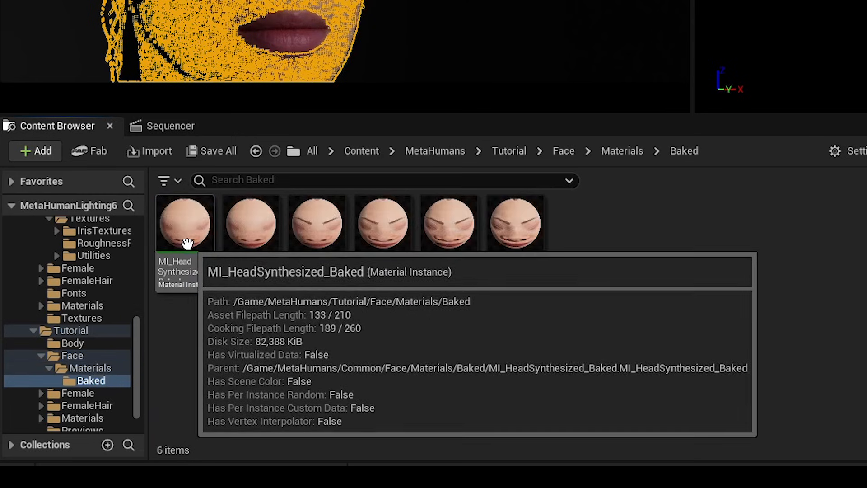
{"action": "double_click", "coordinate": [185, 228]}
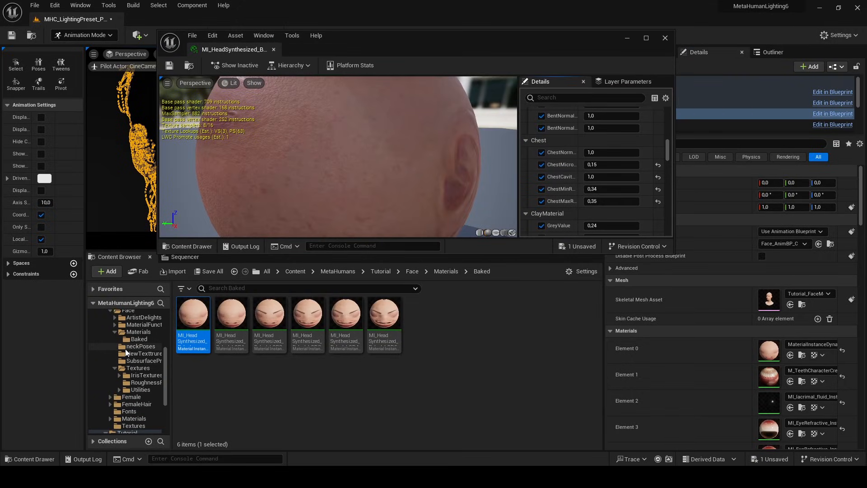
From Common/Face/NewTexttrures, assign the new Albedo to Color_CM1 and scroll toward Normal_MAIN
{"action": "left_click", "coordinate": [129, 325]}
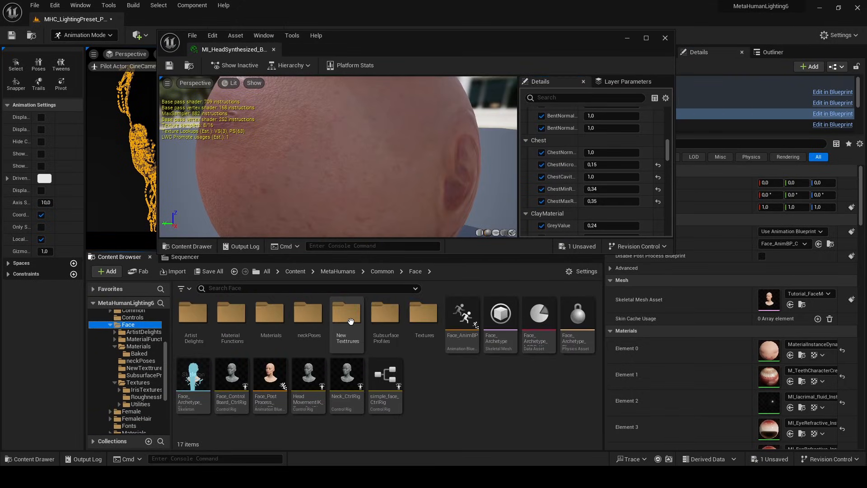
{"action": "double_click", "coordinate": [347, 311]}
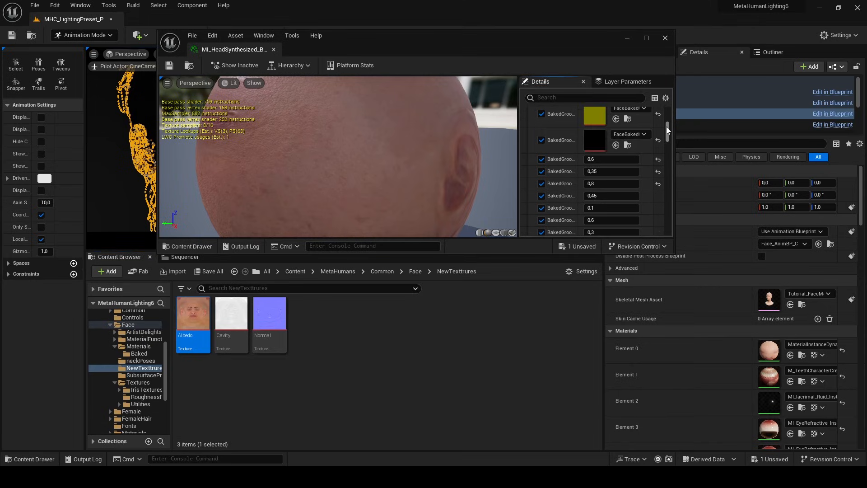
{"action": "scroll", "scroll_direction": "down", "scroll_amount": 3}
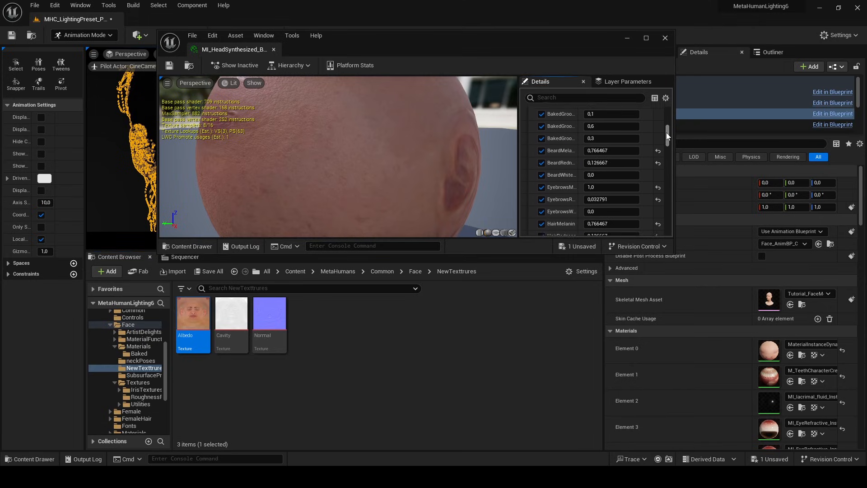
{"action": "scroll", "scroll_direction": "down", "scroll_amount": 3}
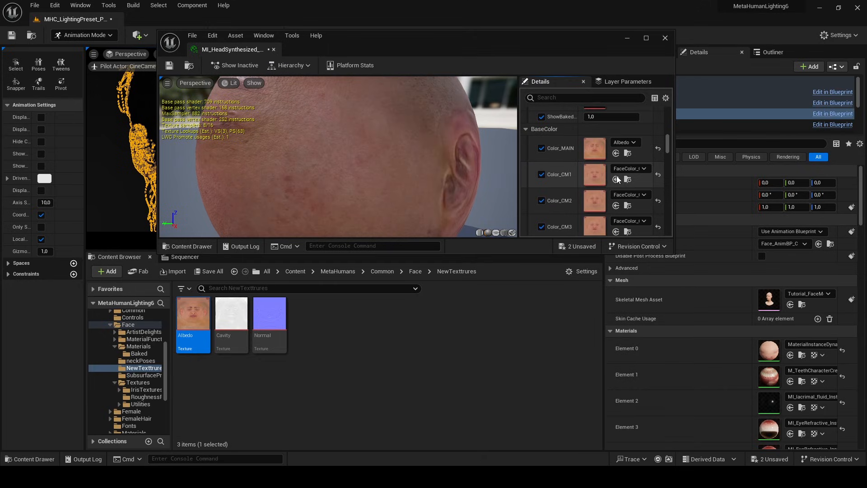
{"action": "left_click", "coordinate": [617, 179]}
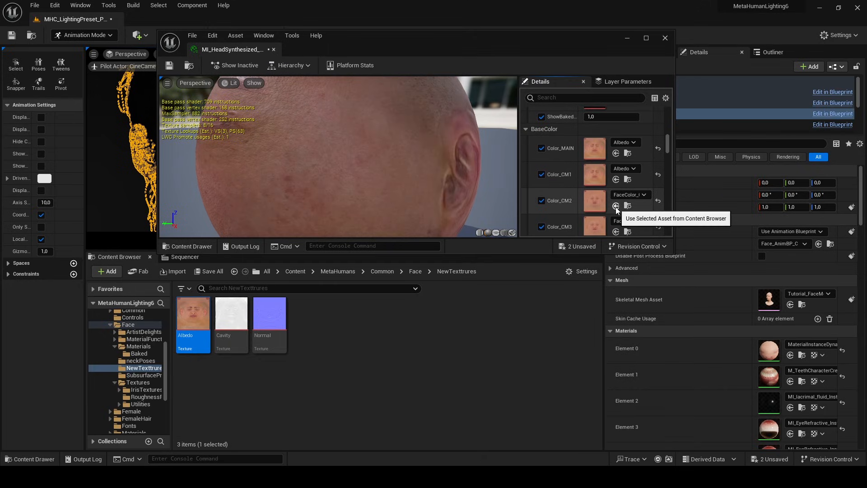
{"action": "scroll", "scroll_direction": "down", "scroll_amount": 3}
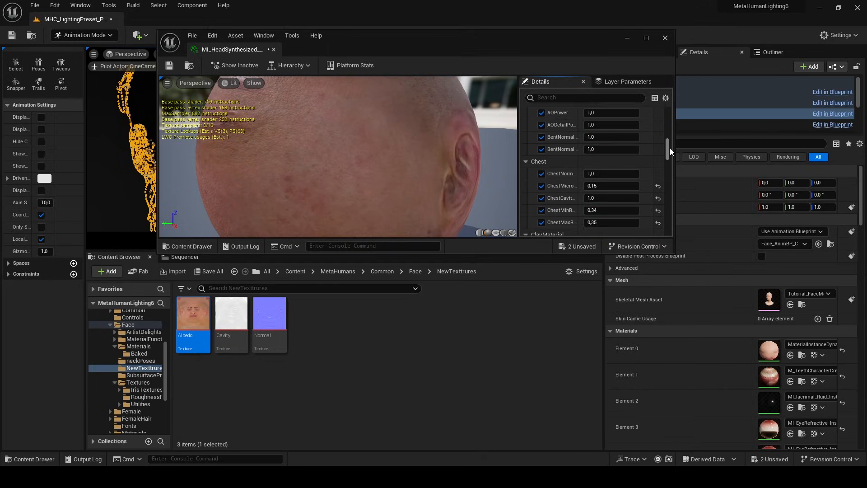
{"action": "scroll", "scroll_direction": "down", "scroll_amount": 3}
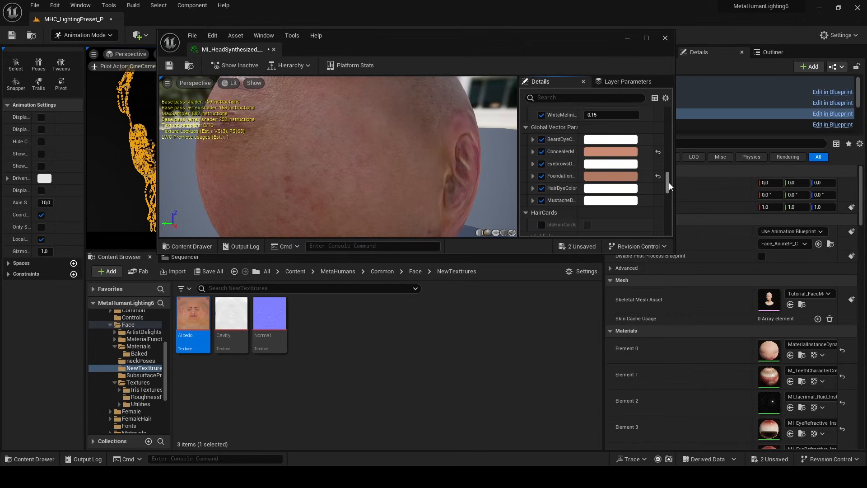
{"action": "scroll", "scroll_direction": "down", "scroll_amount": 3}
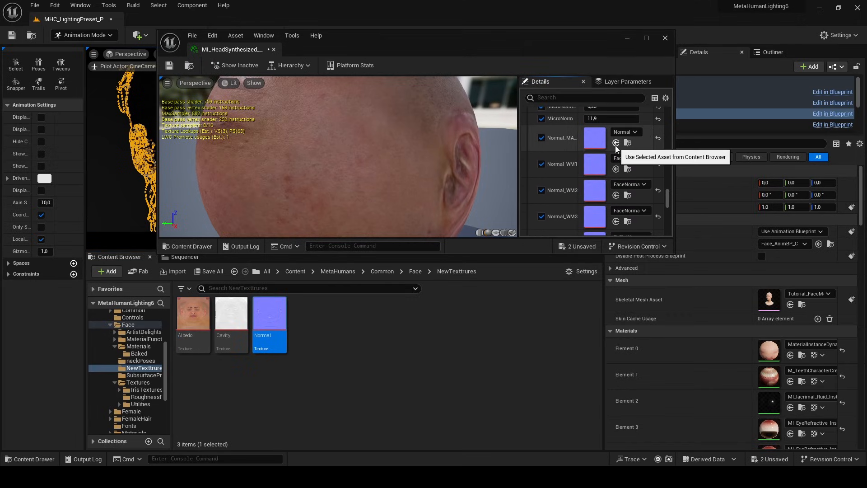
{"action": "scroll", "scroll_direction": "down", "scroll_amount": 3}
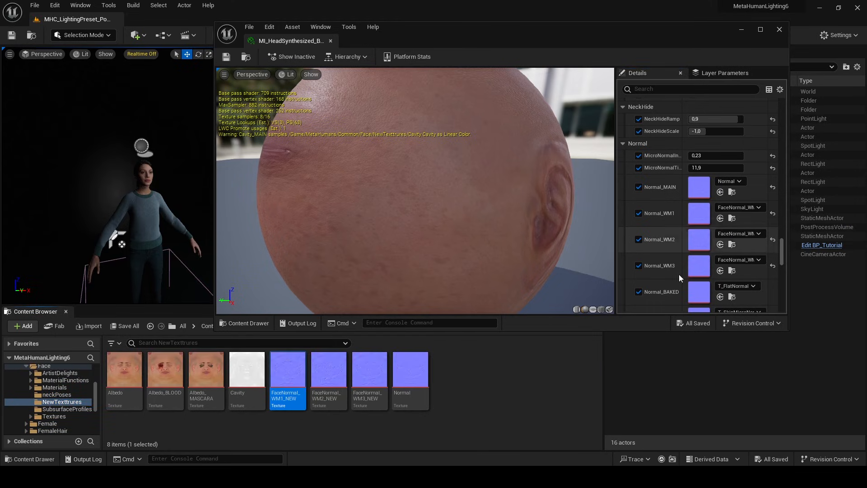
{"action": "mouse_move", "coordinate": [368, 376]}
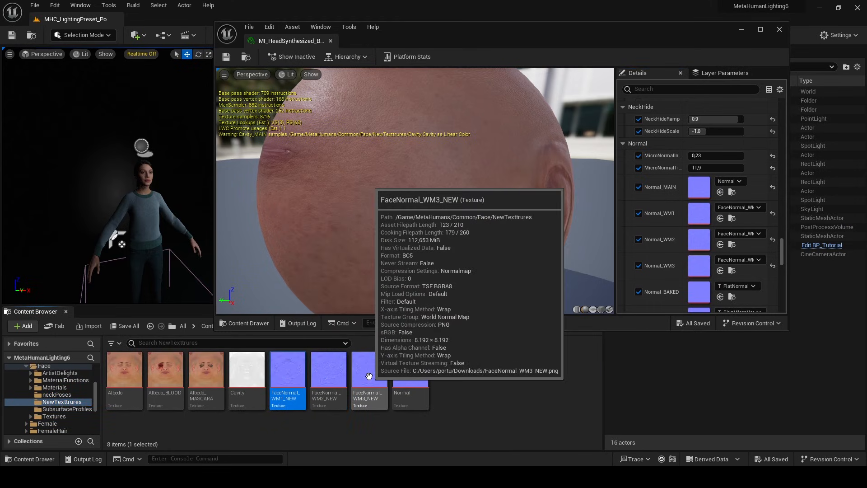
Bulk Export FaceNormal_WM1_NEW, WM2_NEW and WM3_NEW to files via Asset Actions
{"action": "right_click", "coordinate": [370, 375]}
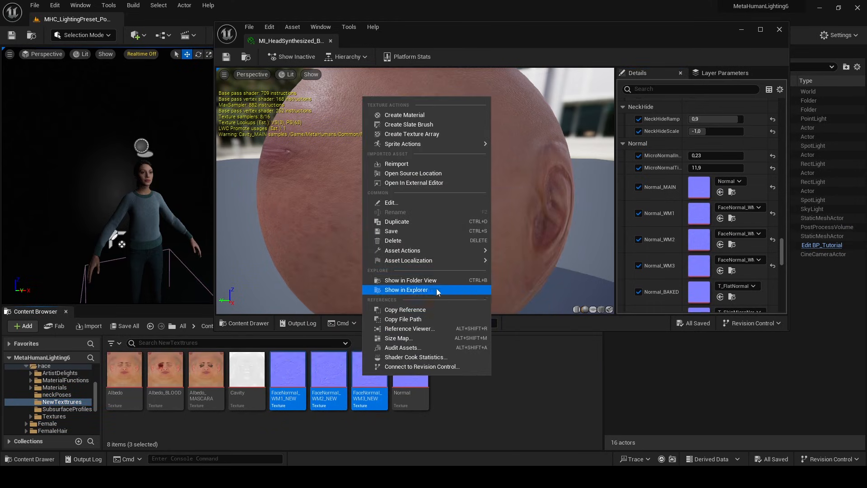
{"action": "mouse_move", "coordinate": [403, 250]}
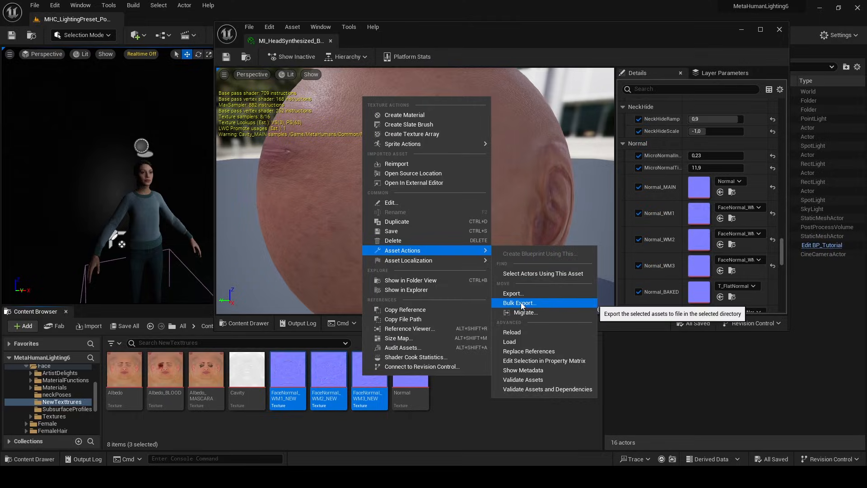
{"action": "left_click", "coordinate": [519, 303]}
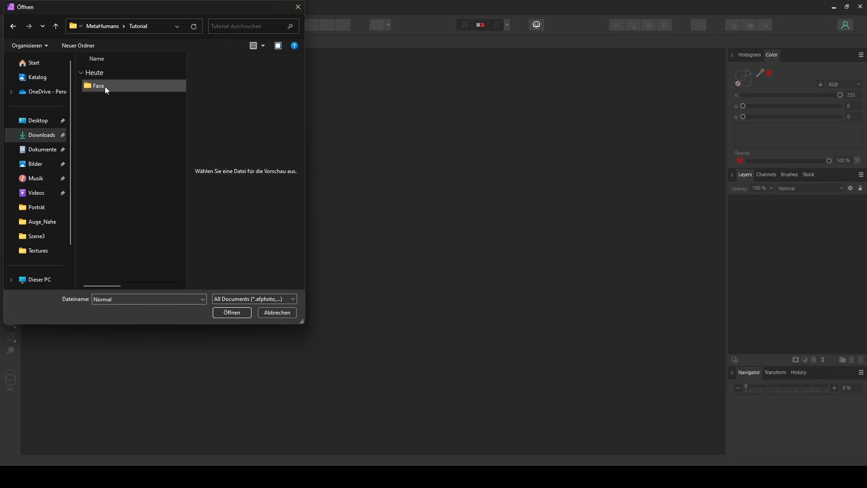
Open FaceNormal_WM1–WM3 from the Tutorial/Face folder as separate documents
{"action": "double_click", "coordinate": [98, 86]}
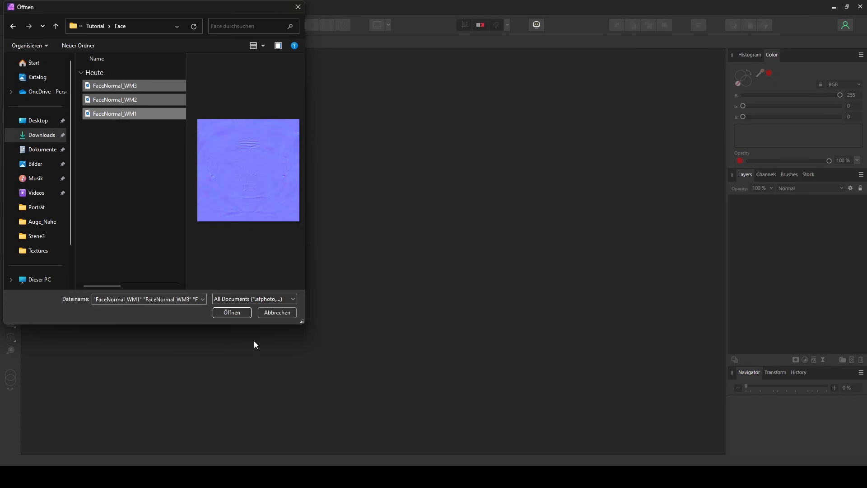
{"action": "left_click", "coordinate": [231, 313]}
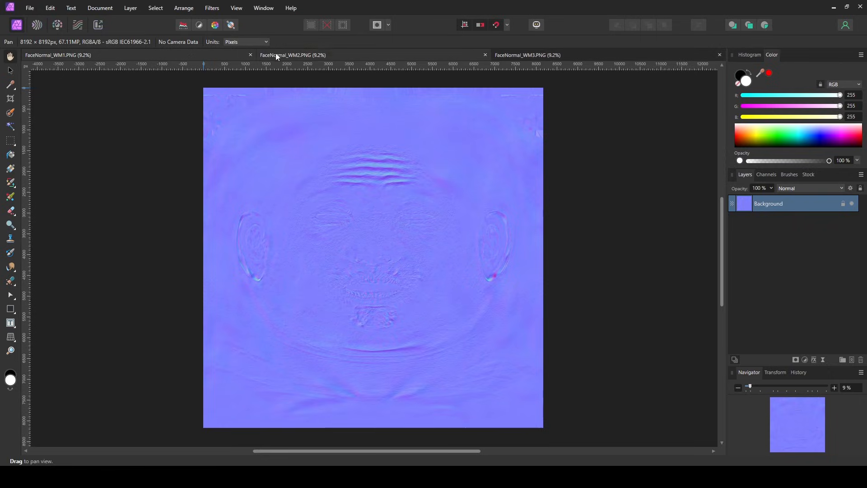
{"action": "left_click", "coordinate": [31, 8]}
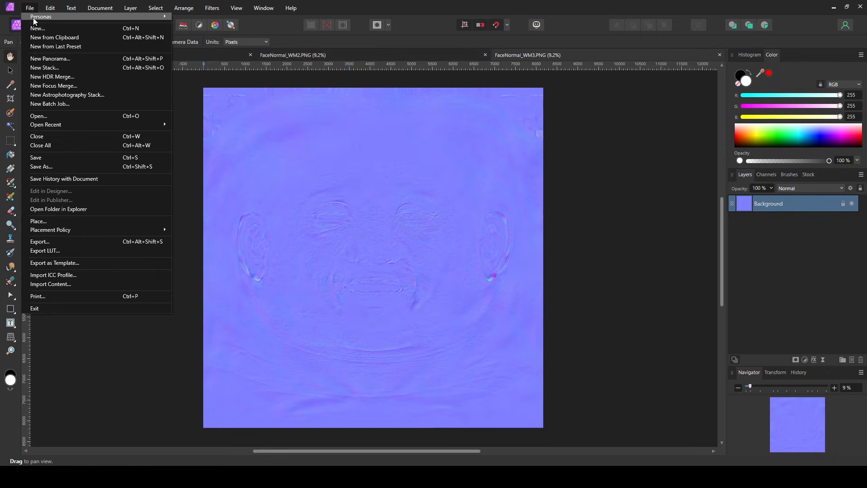
Open the ScanStore Normal texture from Downloads and rename its layer ScanStore_Normal
{"action": "left_click", "coordinate": [38, 116]}
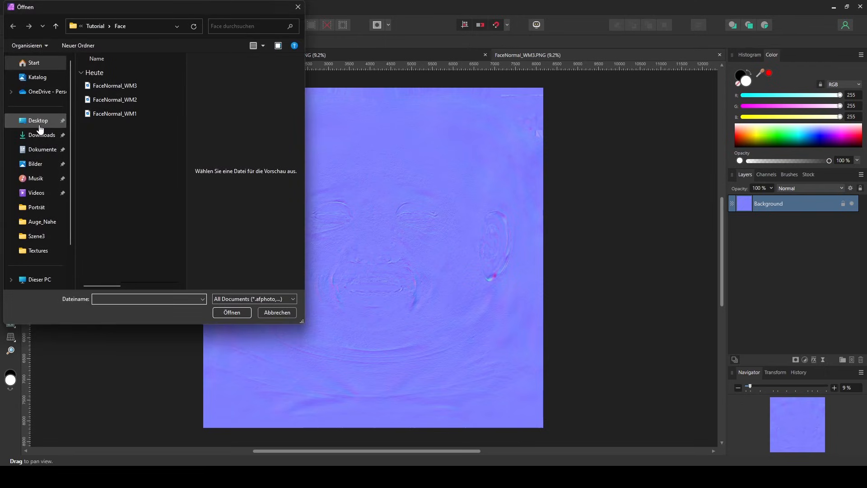
{"action": "left_click", "coordinate": [42, 135]}
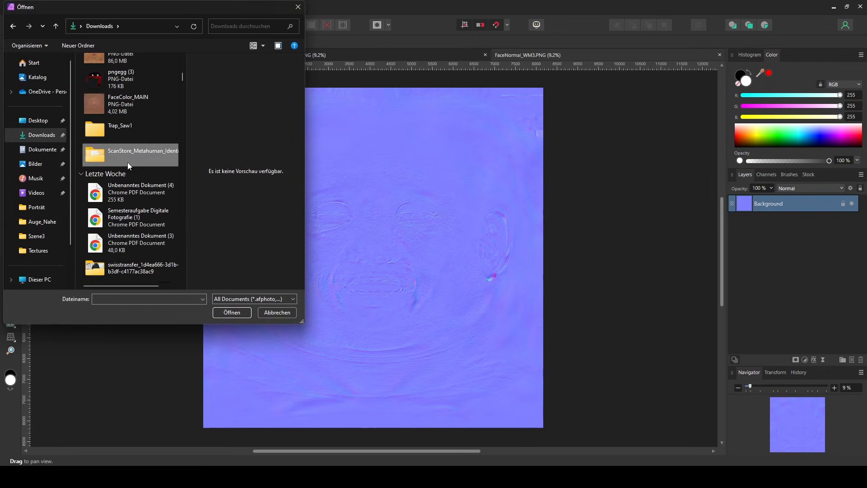
{"action": "double_click", "coordinate": [130, 155]}
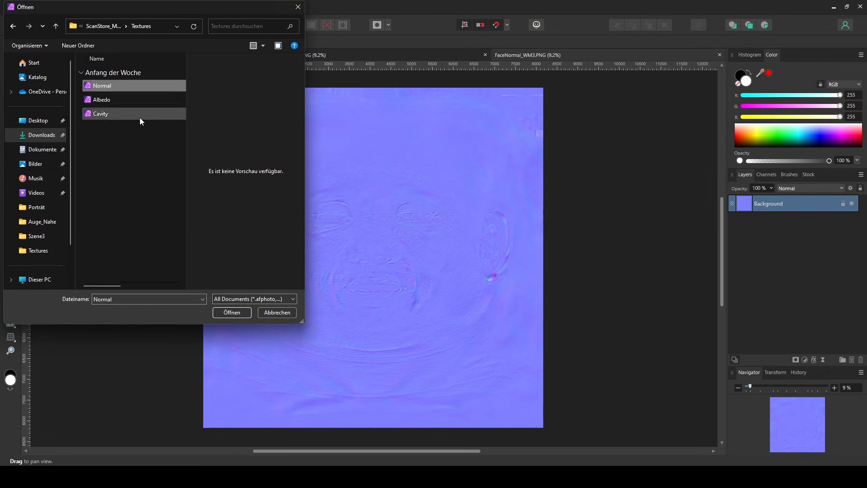
{"action": "left_click", "coordinate": [231, 313]}
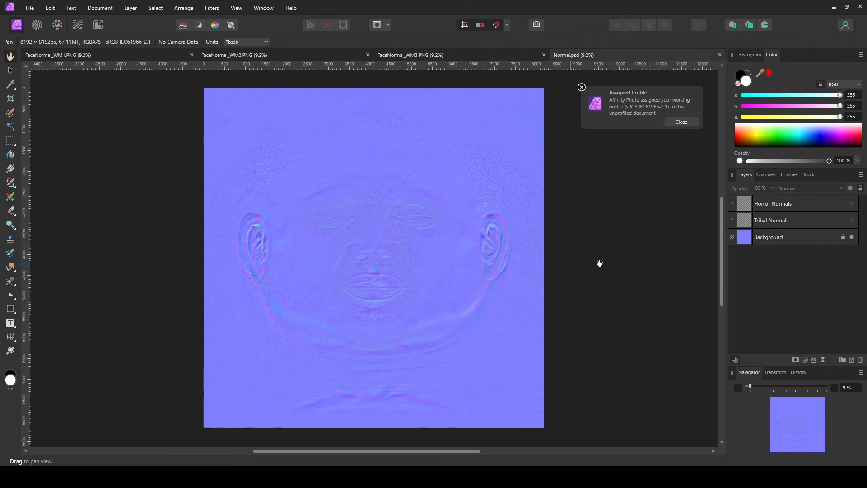
{"action": "double_click", "coordinate": [768, 237]}
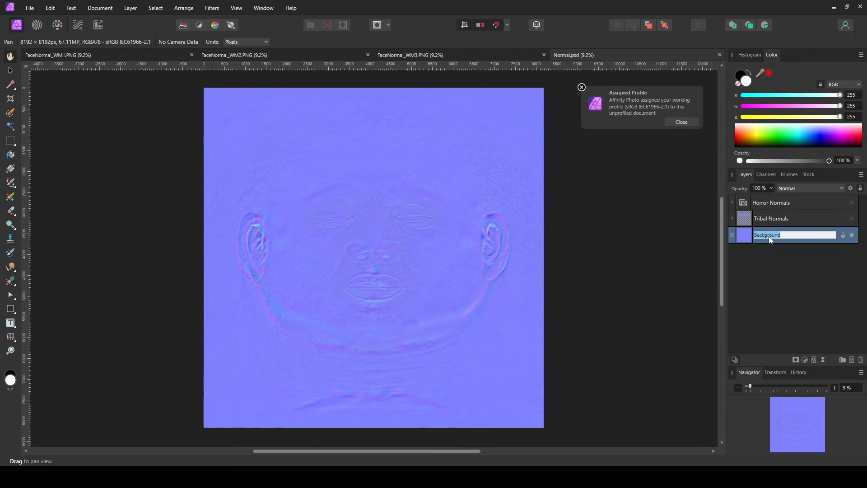
{"action": "type", "text": "ScanStore_Normal"}
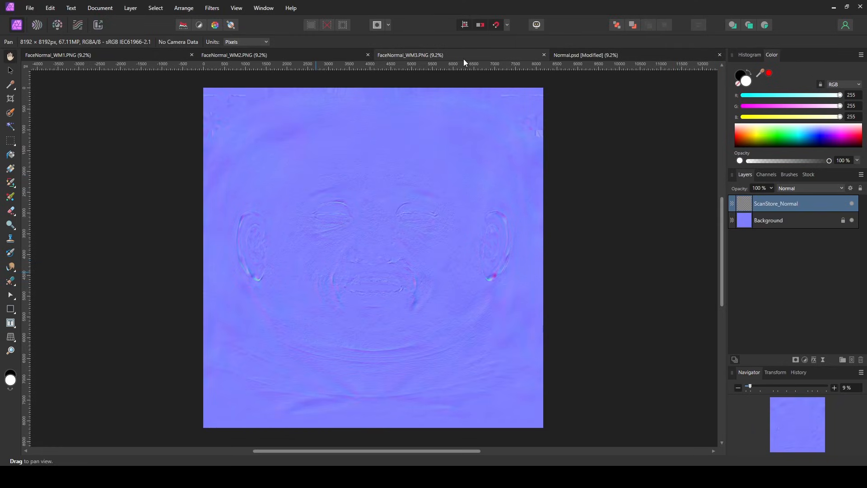
Set the ScanStore_Normal layer's blend mode to Overlay after trying an alternative mode
{"action": "left_click", "coordinate": [229, 54]}
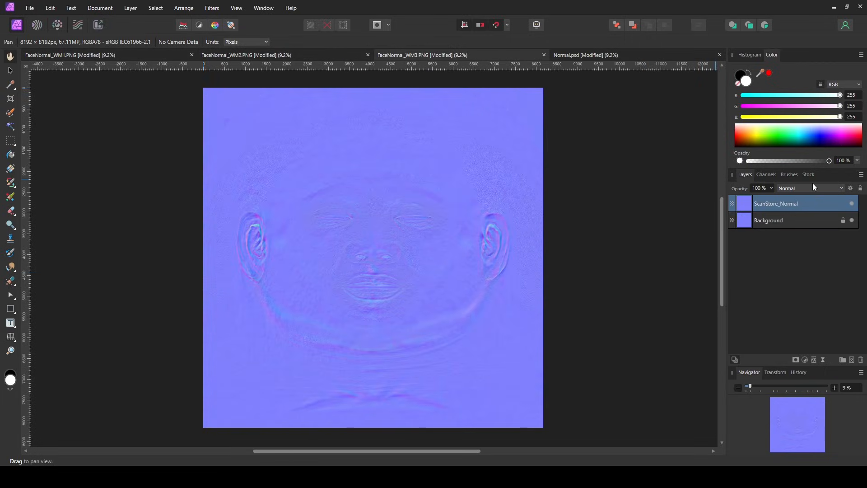
{"action": "left_click", "coordinate": [809, 188]}
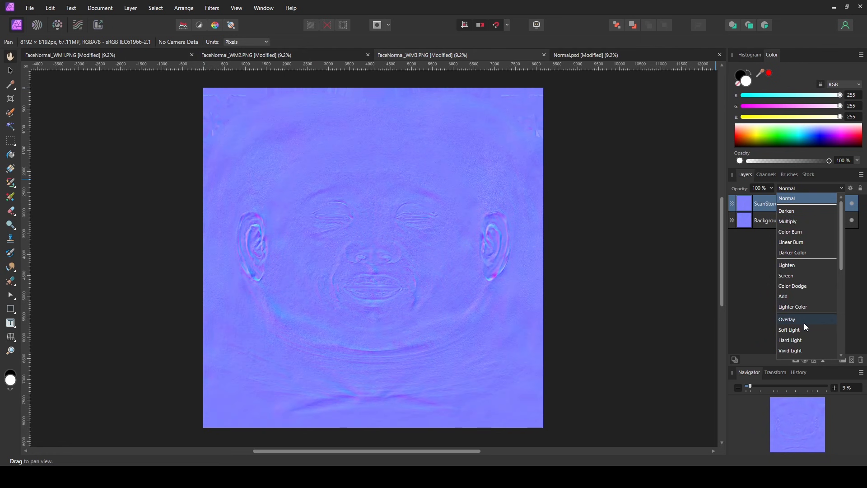
{"action": "left_click", "coordinate": [787, 320]}
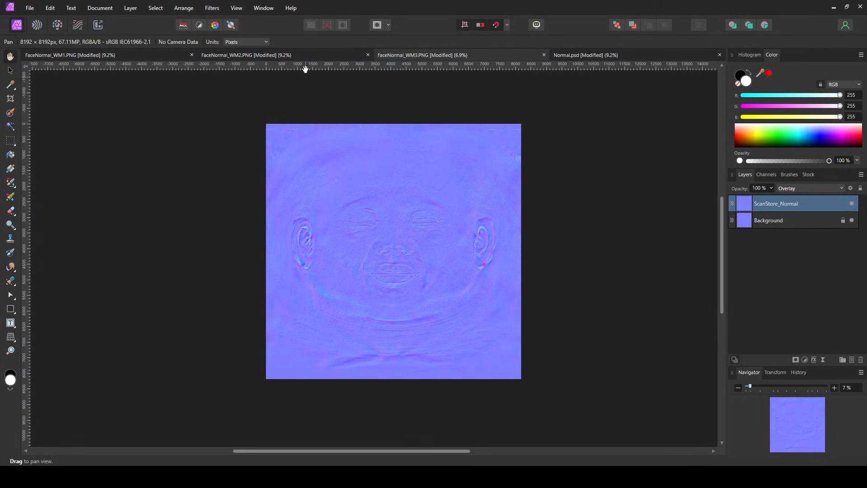
{"action": "left_click", "coordinate": [808, 188]}
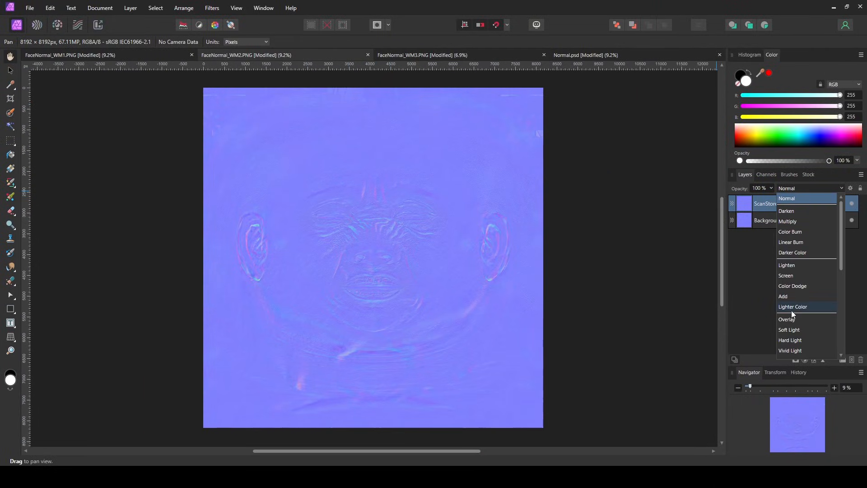
{"action": "left_click", "coordinate": [787, 198]}
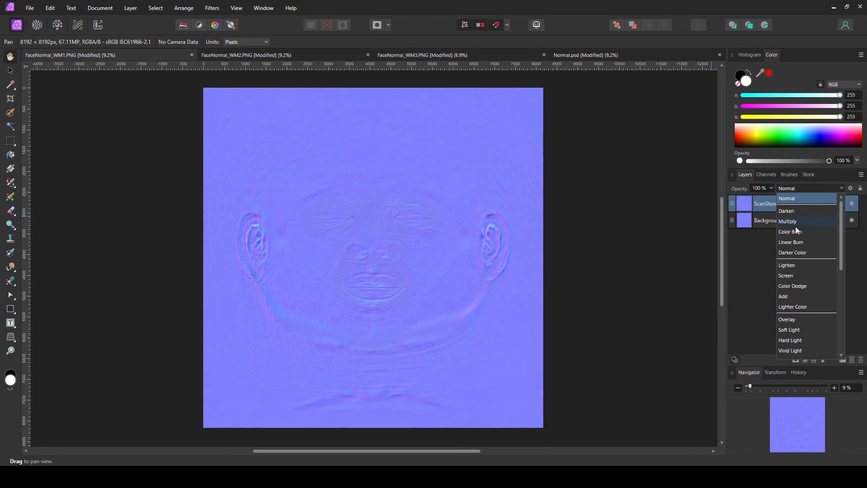
{"action": "left_click", "coordinate": [787, 319]}
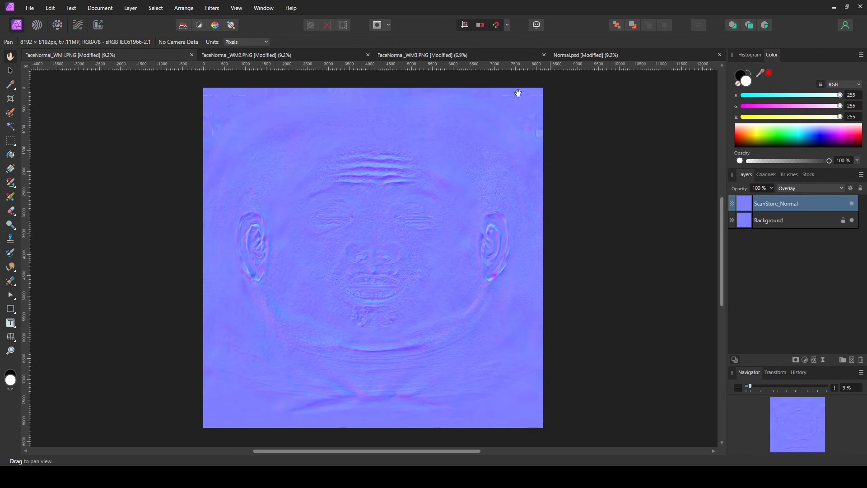
{"action": "mouse_move", "coordinate": [755, 249]}
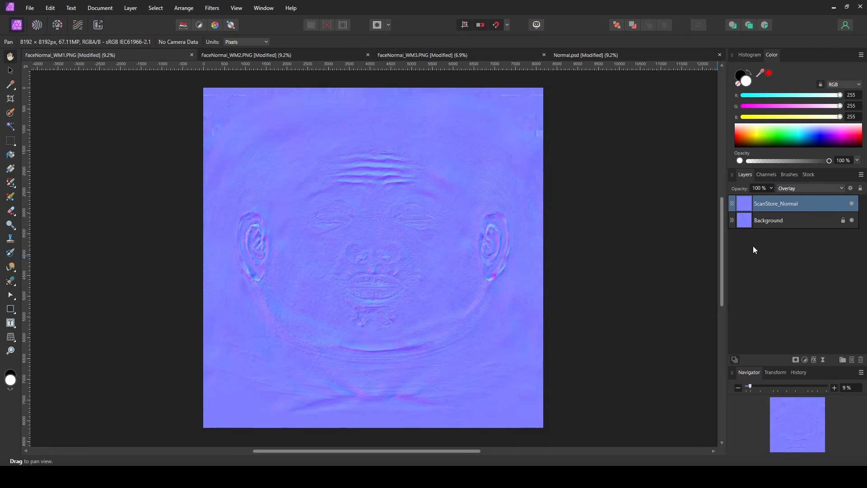
{"action": "left_click", "coordinate": [211, 7]}
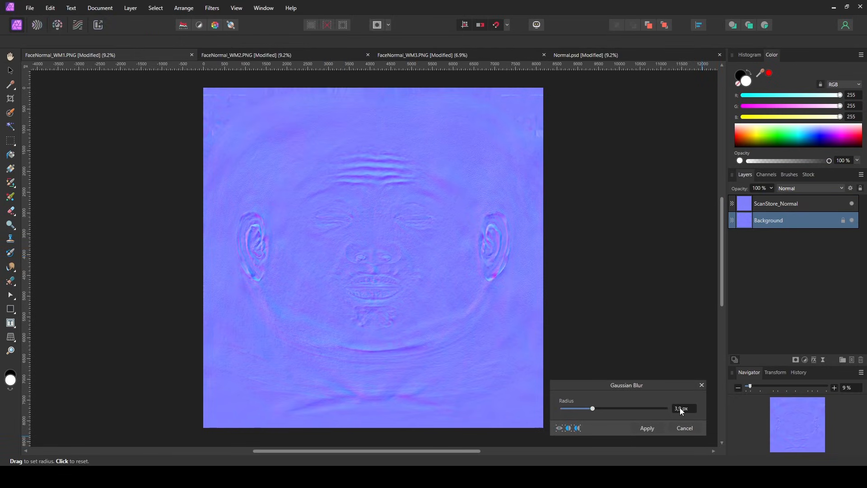
Apply a 3.4 px Gaussian Blur to the Background layer of each wrinkle map document
{"action": "left_click", "coordinate": [647, 428]}
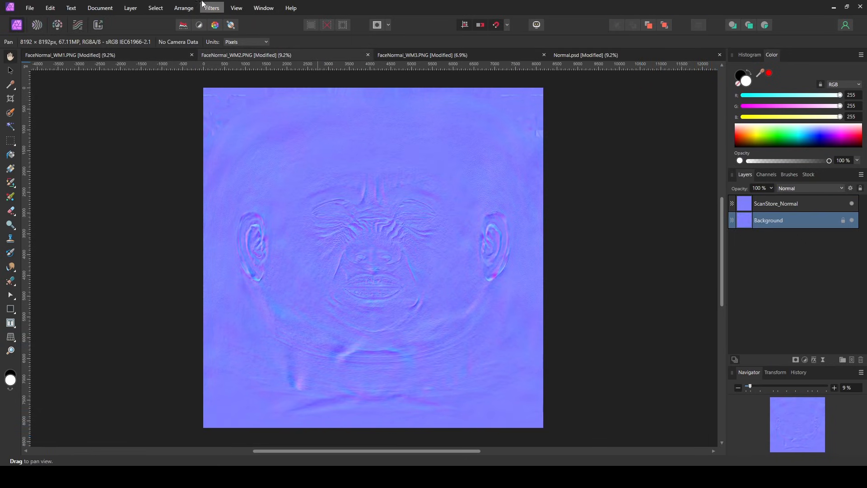
{"action": "left_click", "coordinate": [213, 8]}
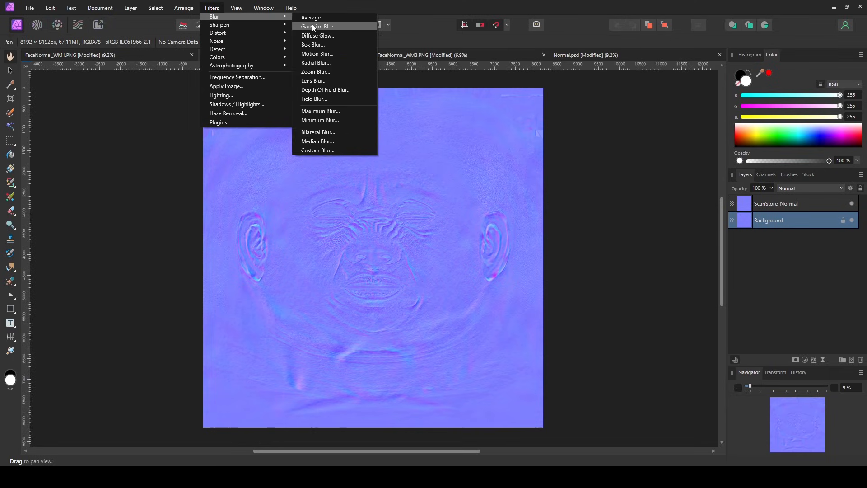
{"action": "left_click", "coordinate": [322, 26]}
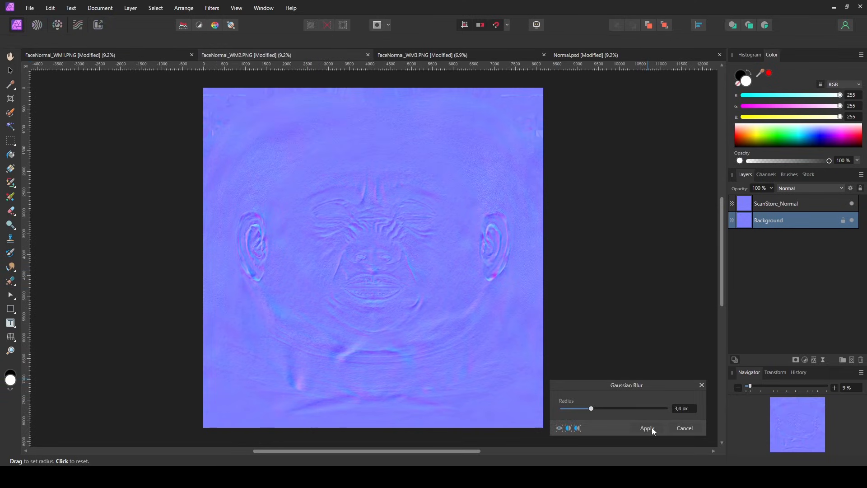
{"action": "left_click", "coordinate": [647, 429]}
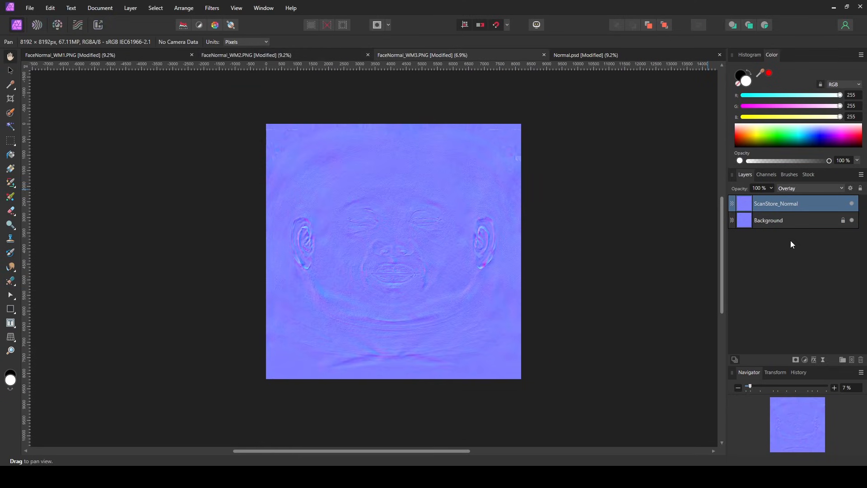
{"action": "left_click", "coordinate": [212, 7]}
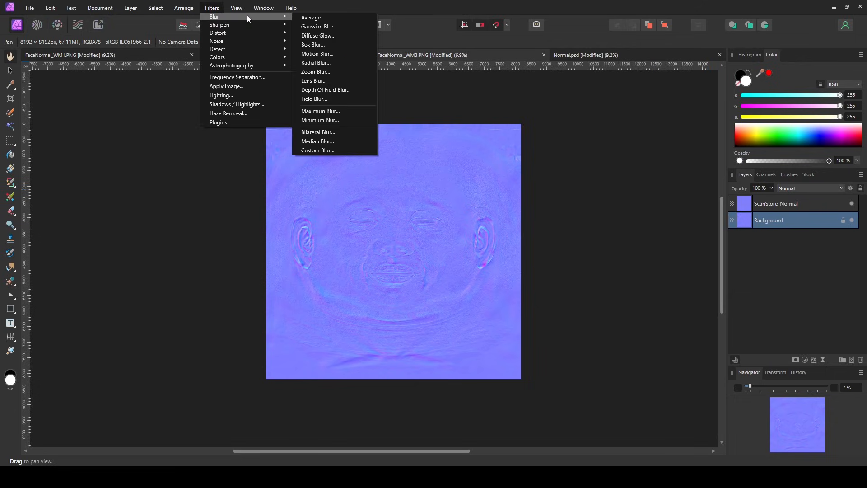
{"action": "left_click", "coordinate": [320, 26]}
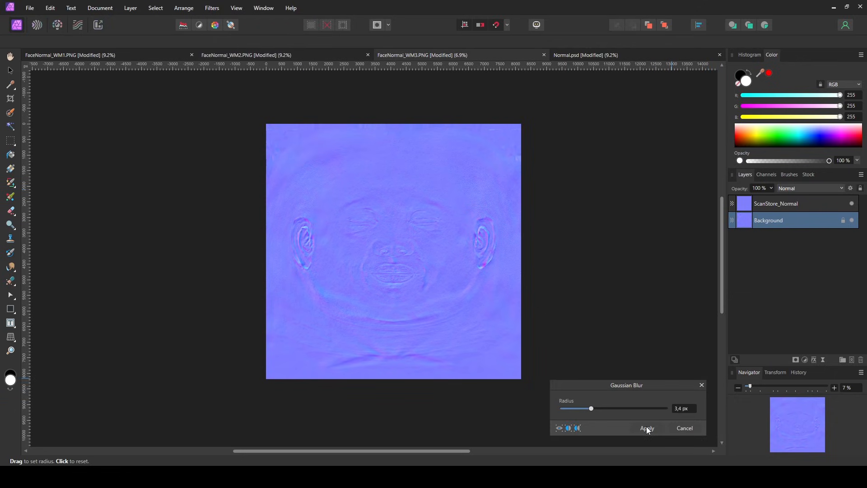
{"action": "left_click", "coordinate": [647, 428]}
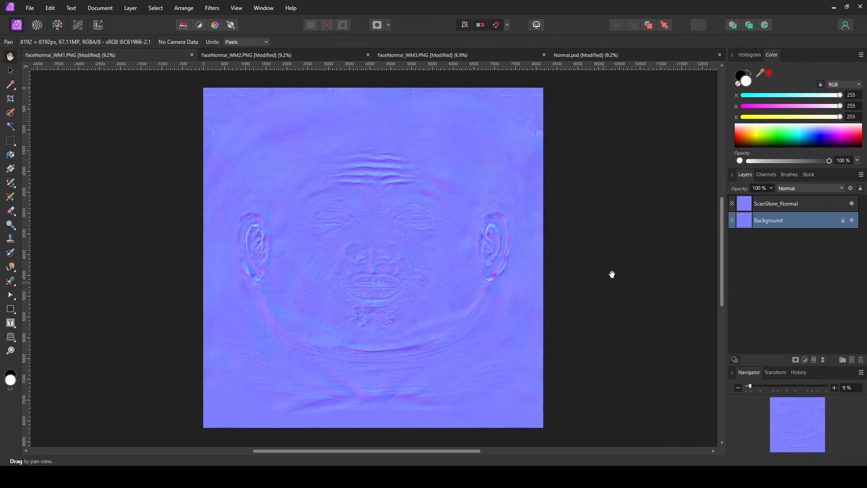
{"action": "left_click", "coordinate": [811, 188]}
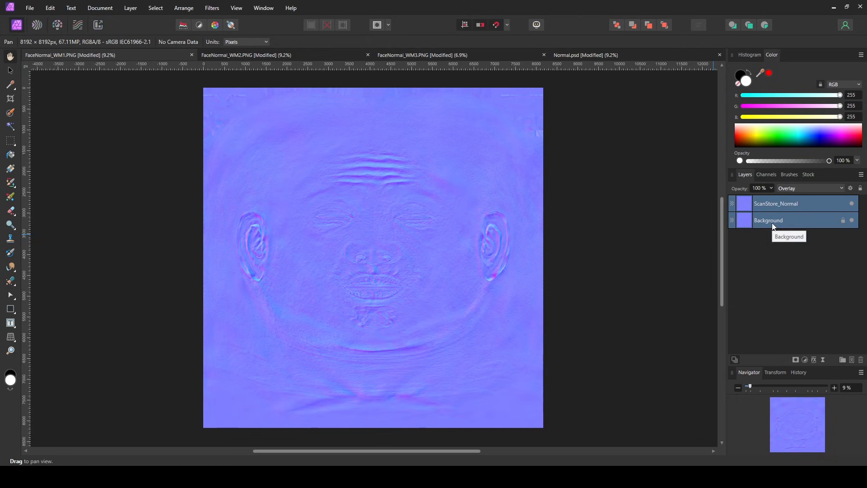
Merge the ScanStore overlay and blurred base into one flattened normal map layer
{"action": "right_click", "coordinate": [768, 219]}
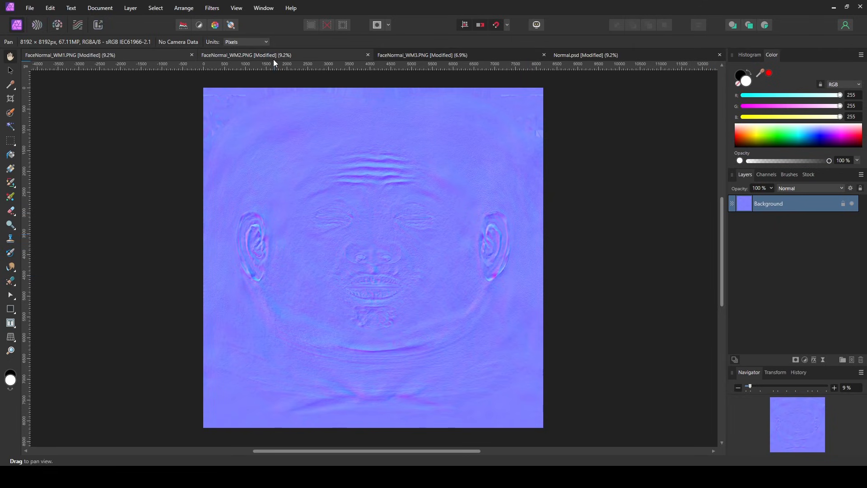
{"action": "right_click", "coordinate": [768, 203]}
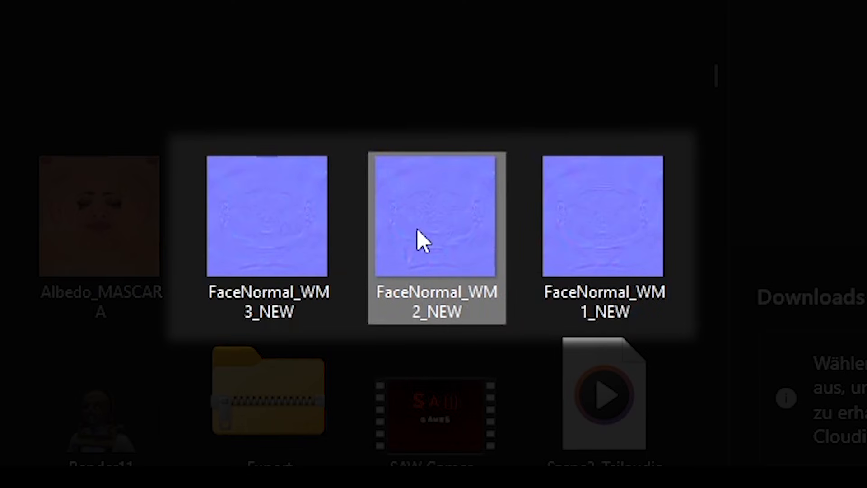
Select the exported FaceNormal_WM_NEW PNGs in File Explorer for dragging into Unreal
{"action": "left_click", "coordinate": [268, 220]}
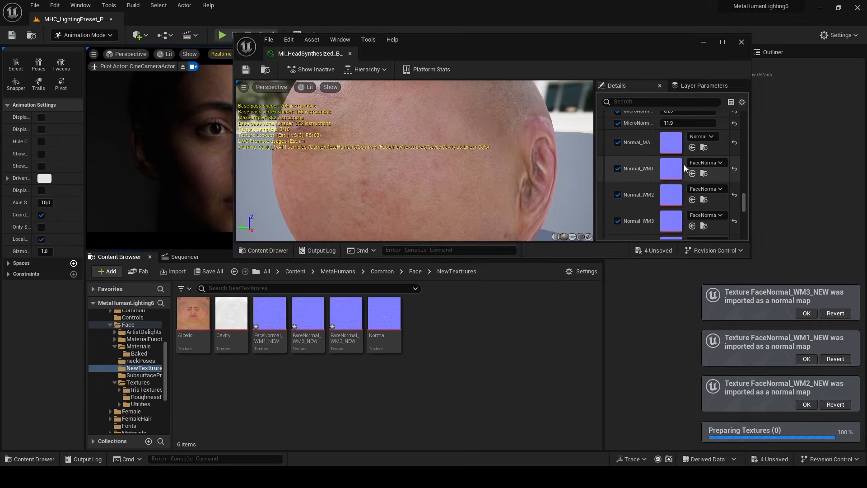
Assign the FaceNormal_WM1/WM2/WM3_NEW textures to the head material's Normal_WM wrinkle slots
{"action": "left_click", "coordinate": [270, 314]}
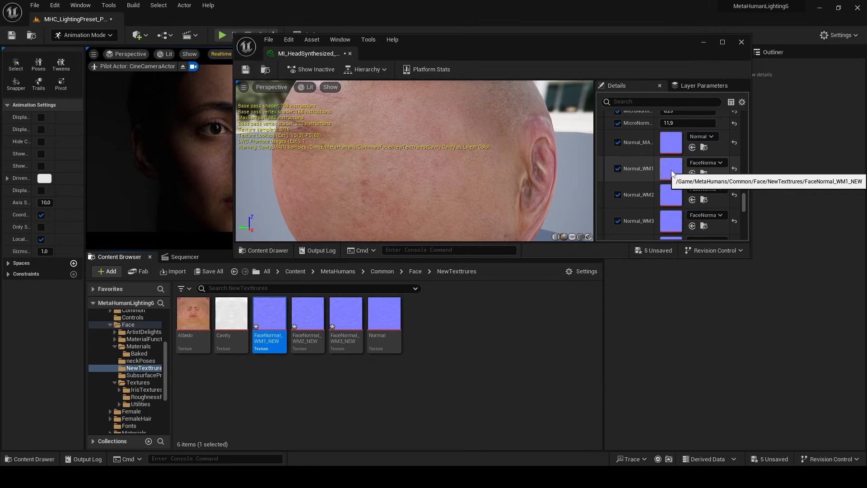
{"action": "left_click", "coordinate": [307, 313]}
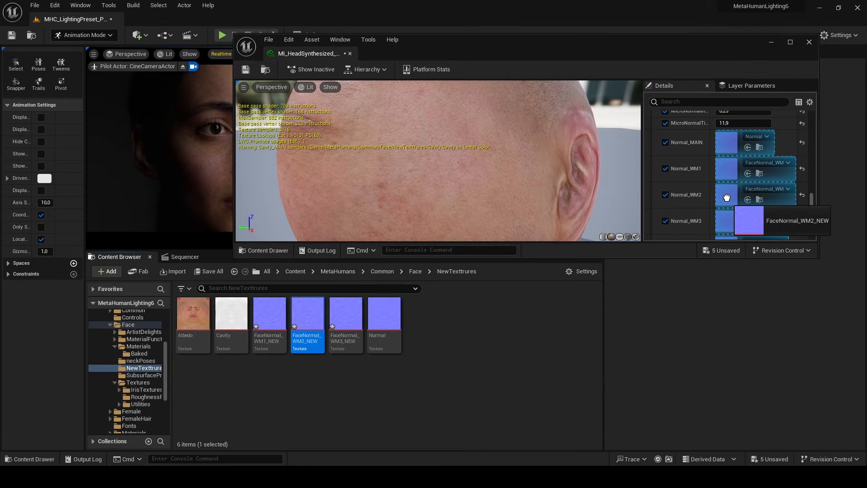
{"action": "left_click", "coordinate": [345, 313]}
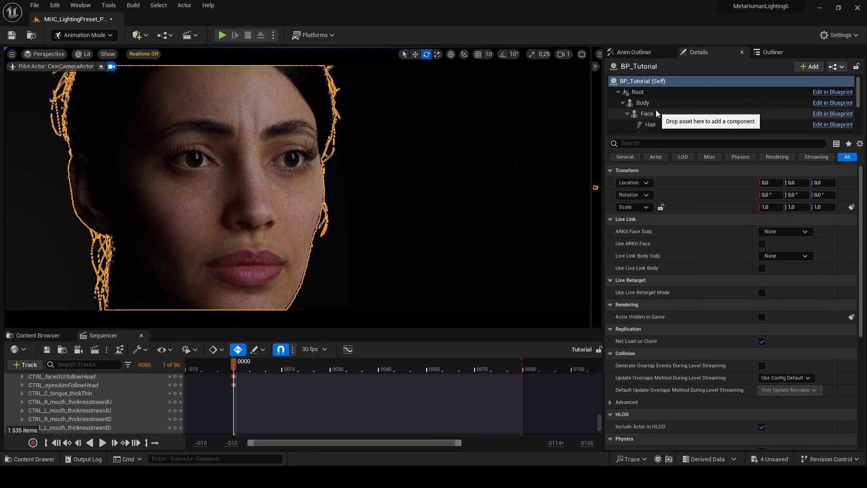
Select BP_Tutorial's Face component, then its Eyebrows groom to show its settings
{"action": "left_click", "coordinate": [647, 114]}
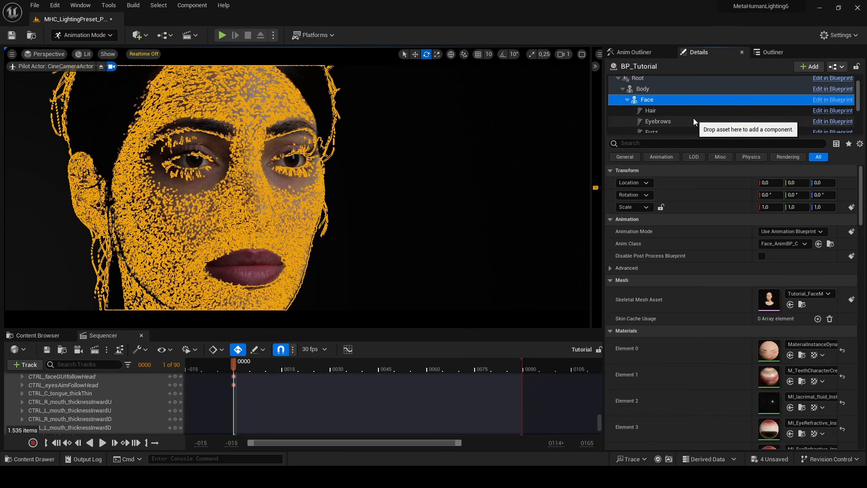
{"action": "left_click", "coordinate": [657, 121]}
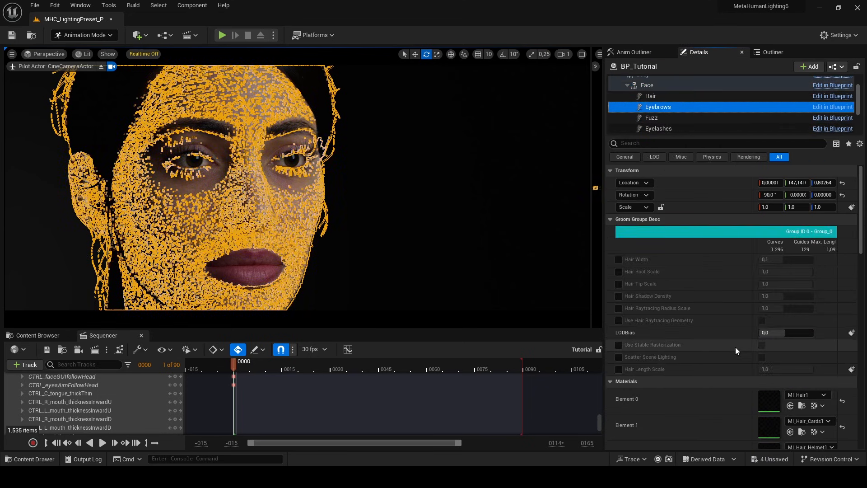
{"action": "scroll", "scroll_direction": "down", "scroll_amount": 3}
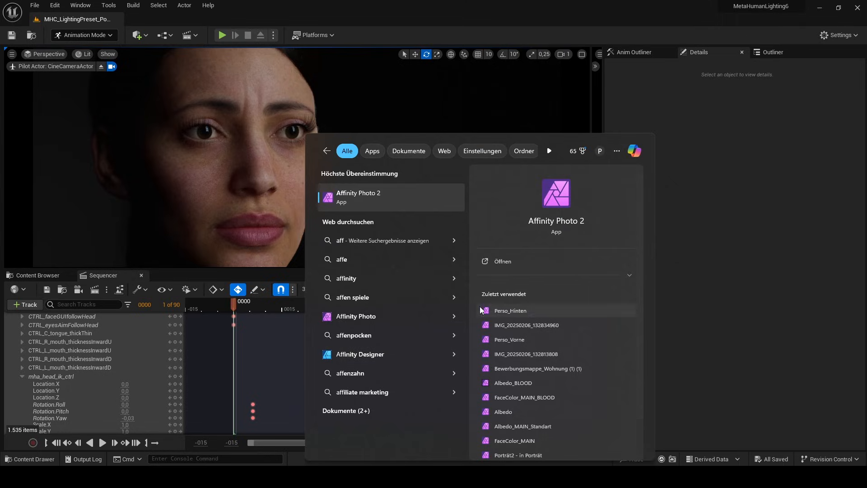
Launch Affinity Photo 2 and load the Albedo texture from the Scan Store Textures folder
{"action": "left_click", "coordinate": [358, 197]}
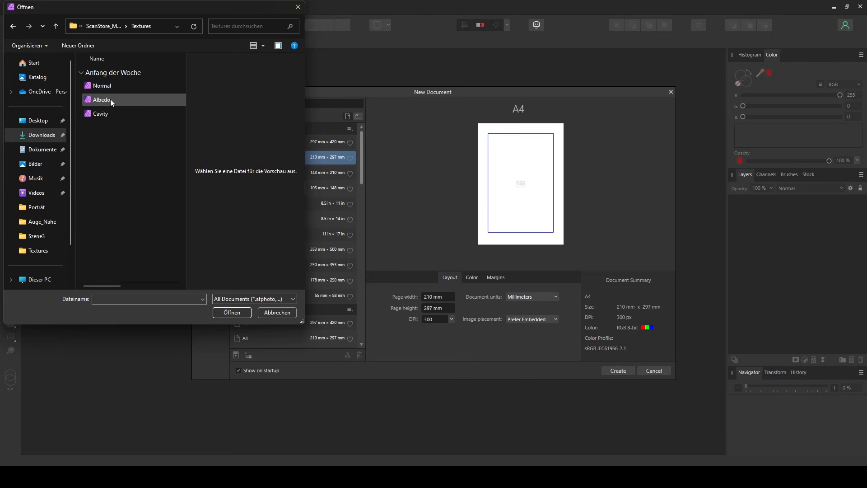
{"action": "double_click", "coordinate": [101, 99]}
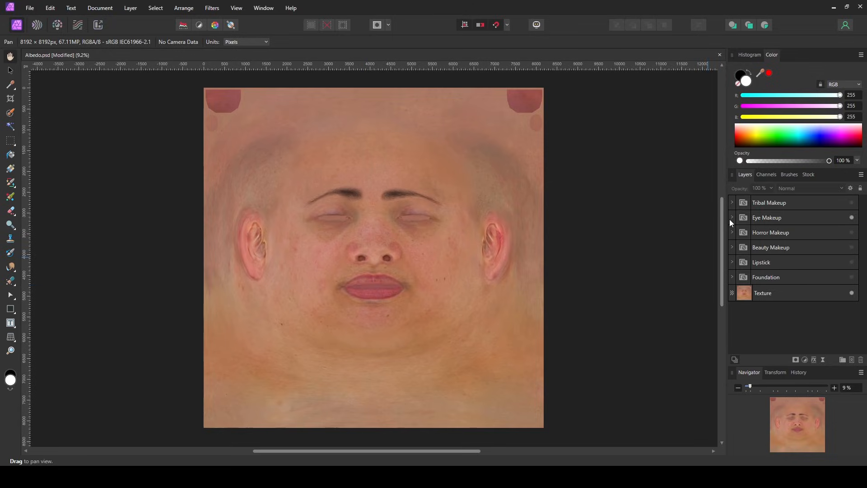
Enable Running Mascara B in Eye Makeup, erase it from one eye and add a colour adjustment
{"action": "left_click", "coordinate": [732, 216]}
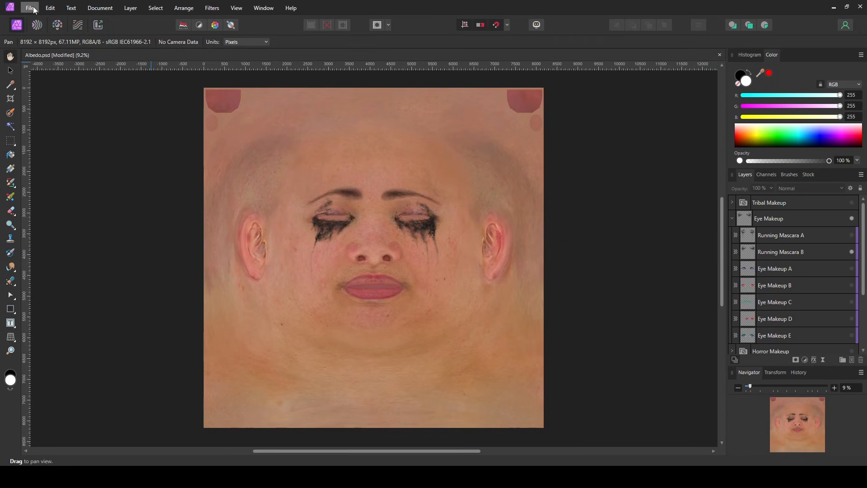
{"action": "left_click", "coordinate": [31, 8]}
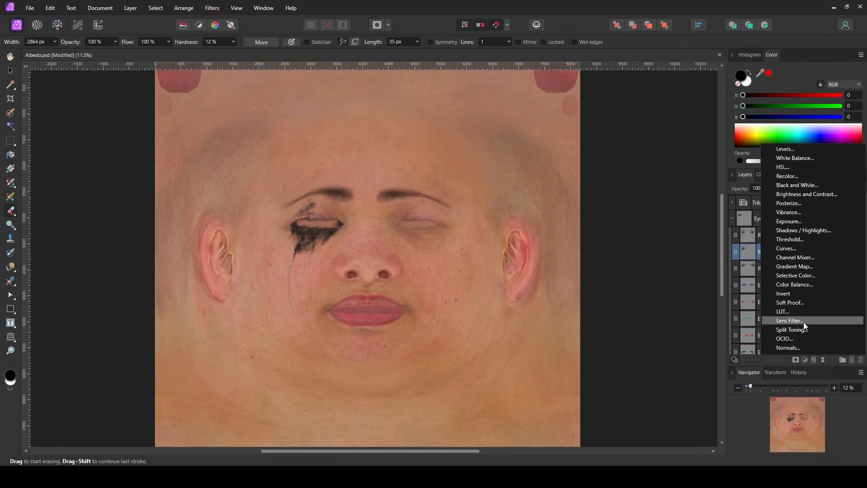
{"action": "left_click", "coordinate": [788, 176]}
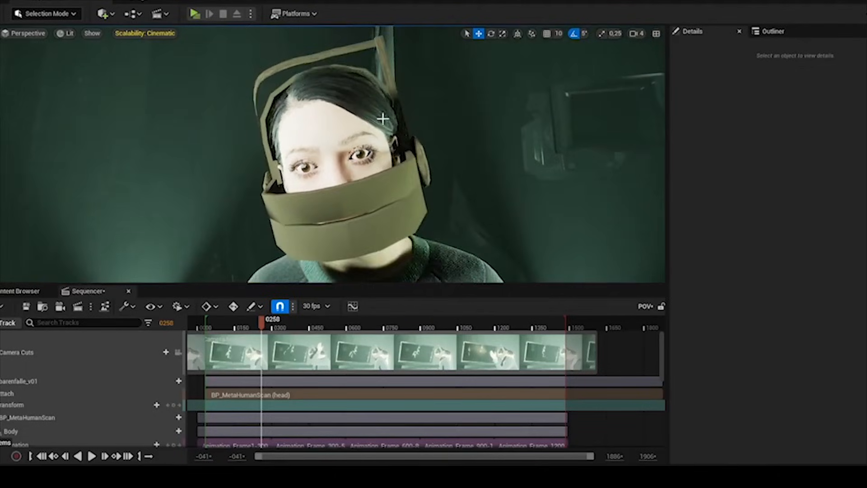
Select BP_MetaHumanScan's Face component to reach its ray tracing settings
{"action": "left_click", "coordinate": [23, 418]}
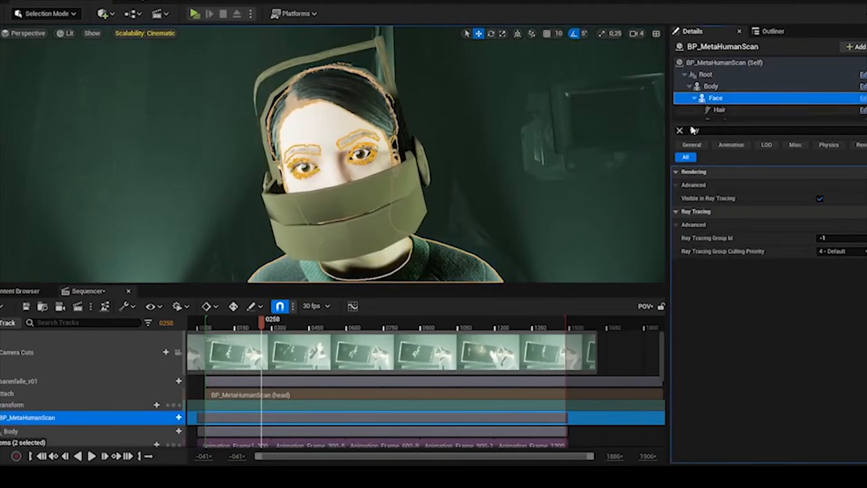